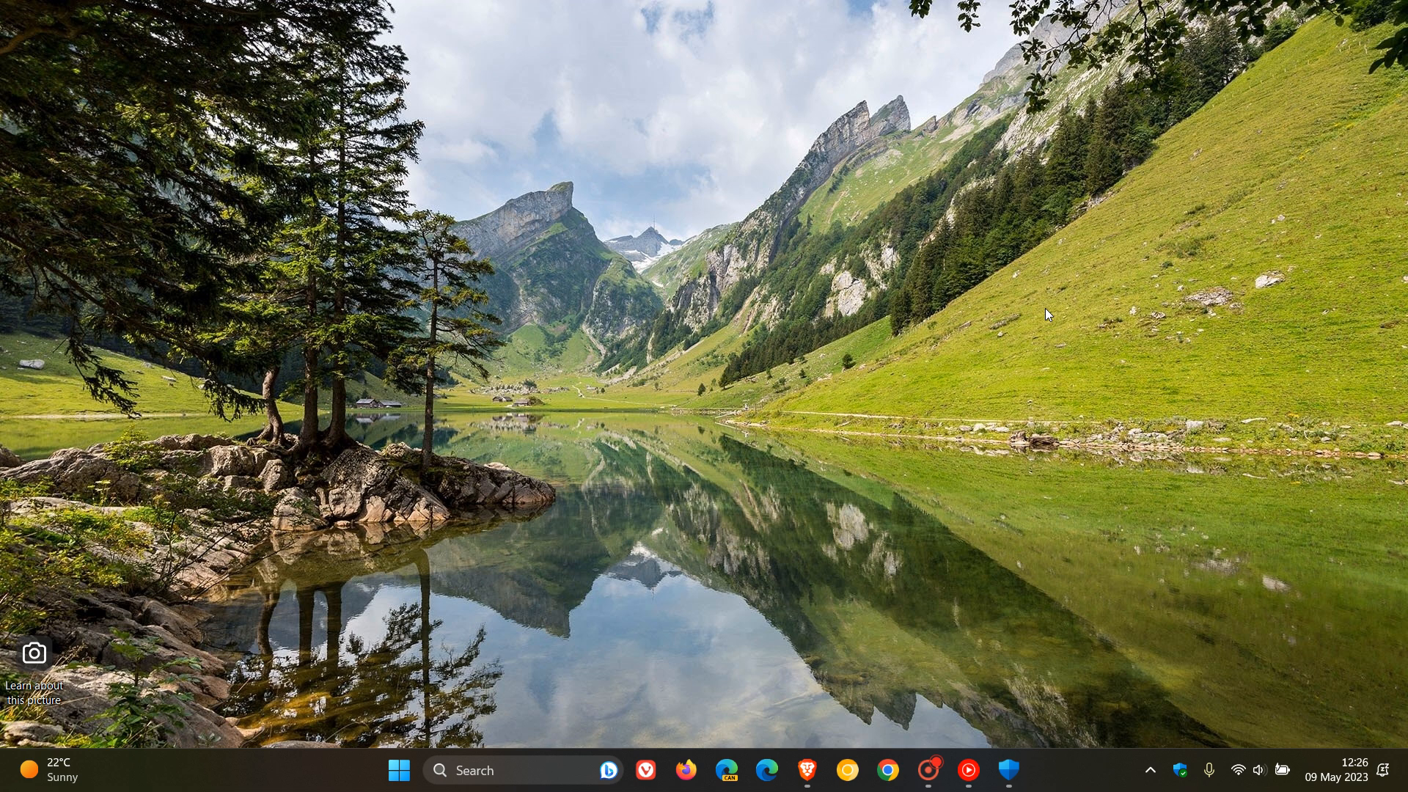
# Step: Check for updates in Windows Update, then view the Update history of installed definition updates
pyautogui.click(1007, 770)
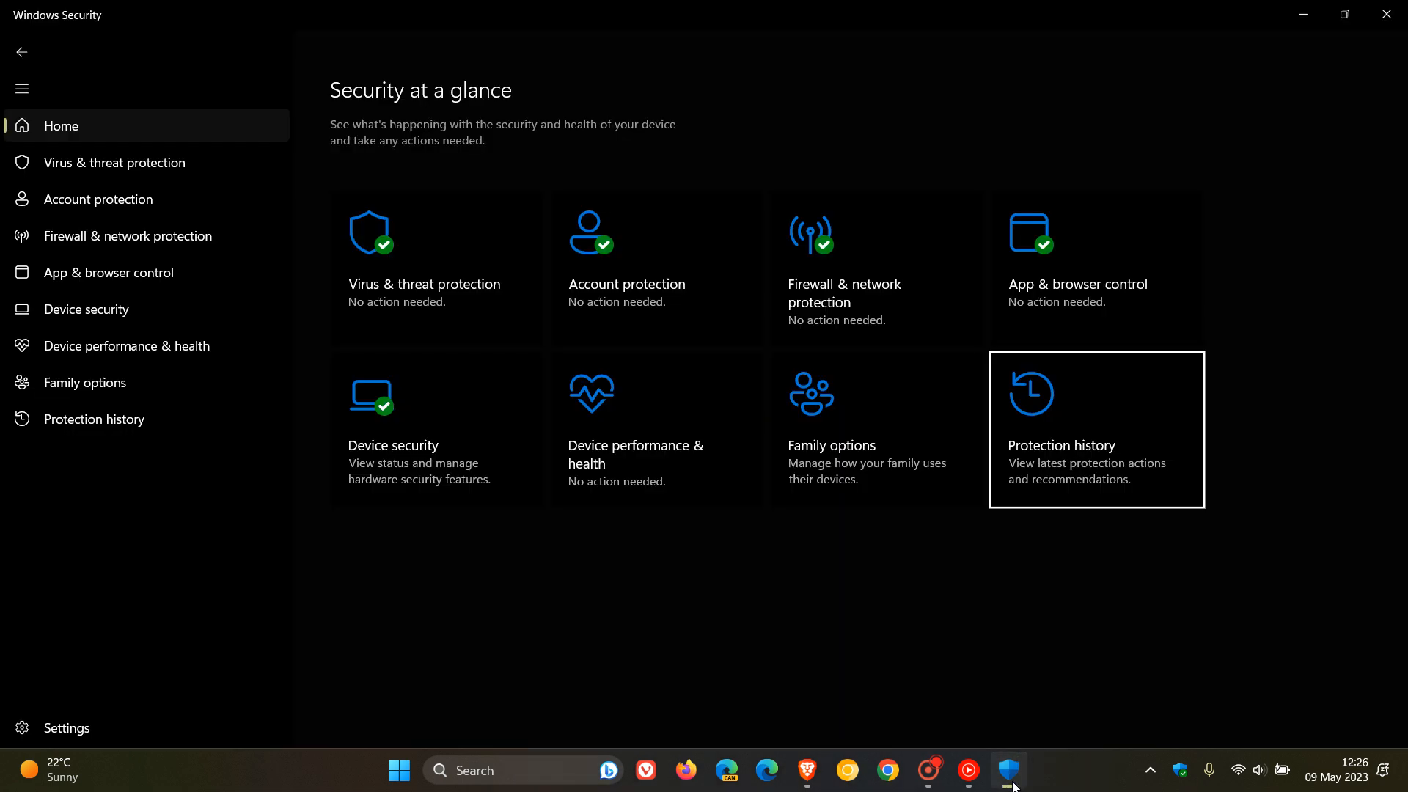
pyautogui.moveTo(1062, 622)
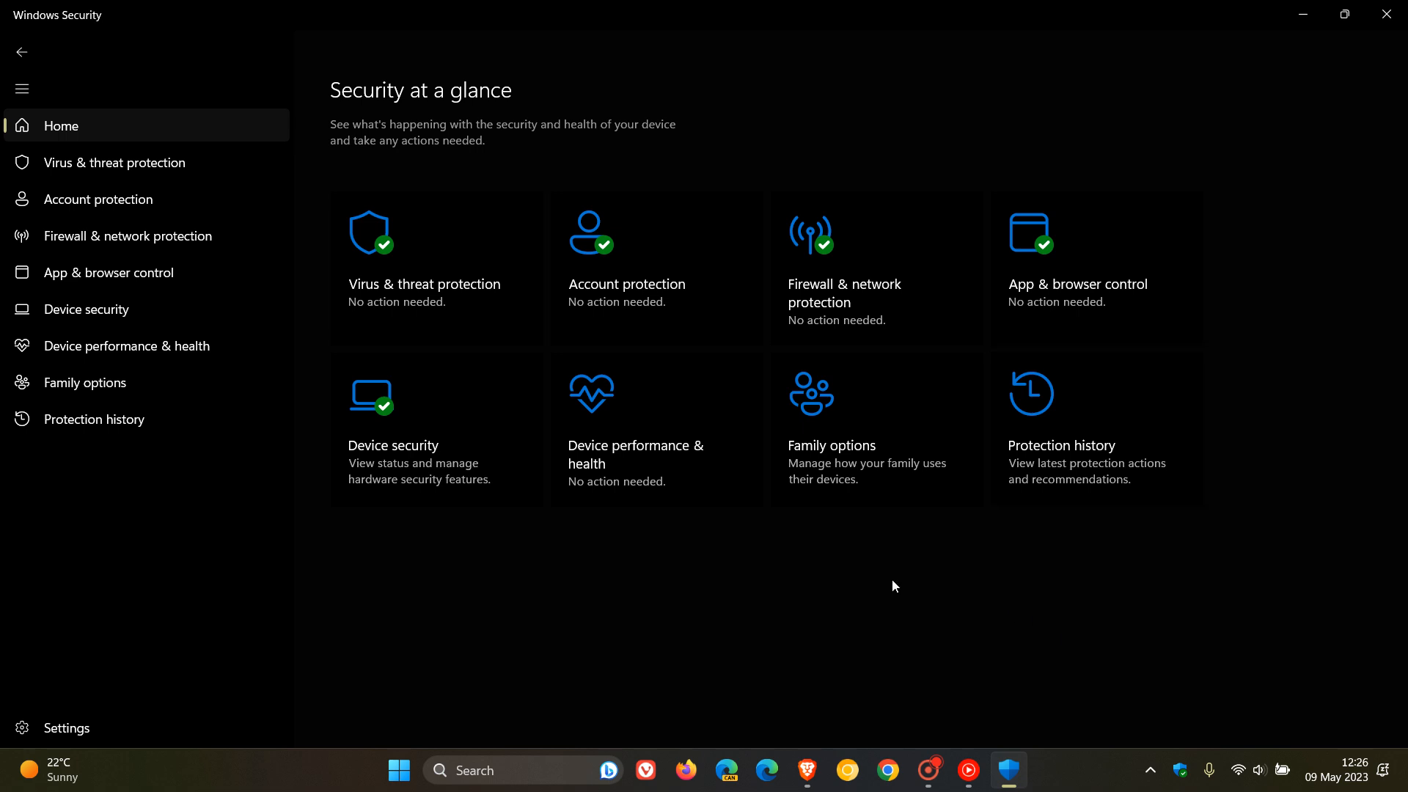
pyautogui.moveTo(800, 591)
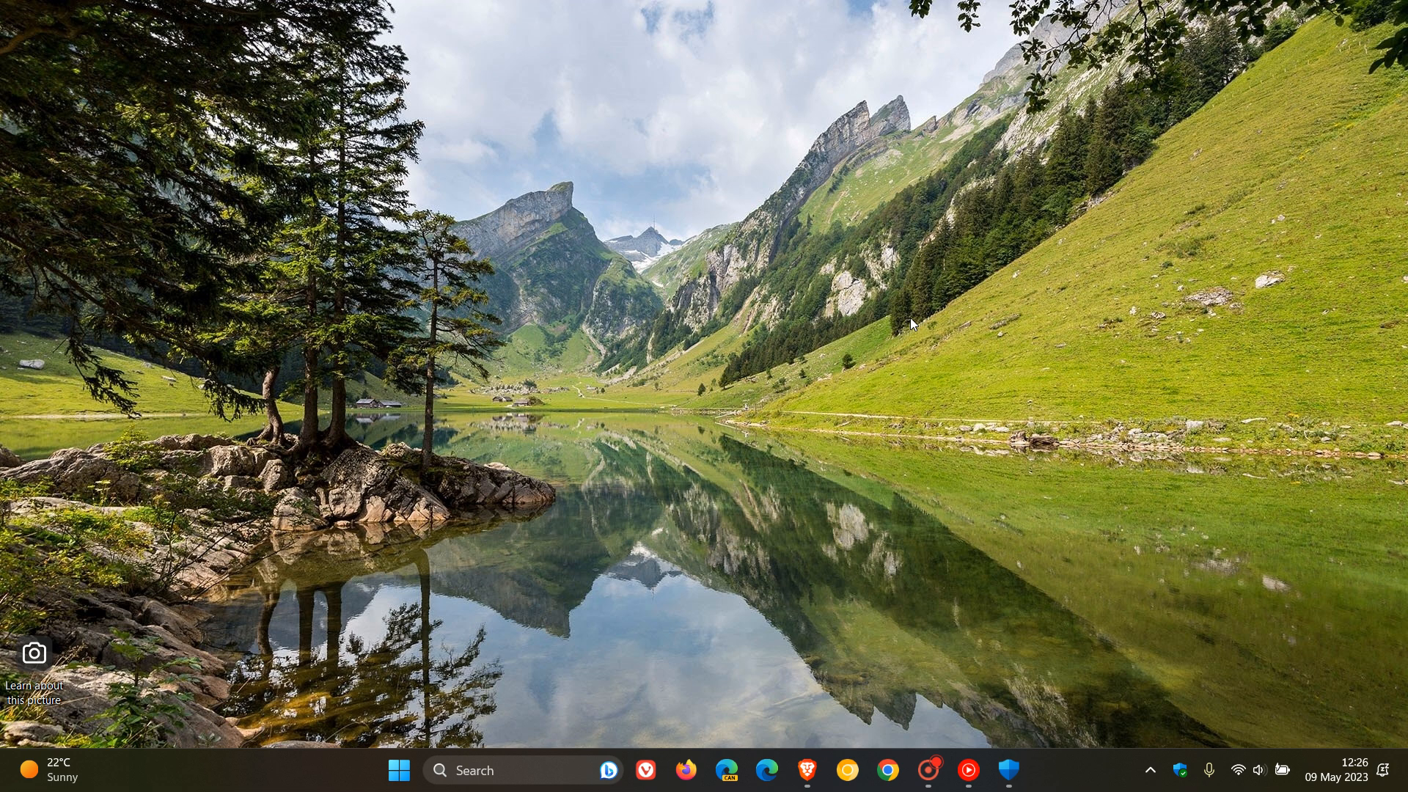
pyautogui.moveTo(534, 458)
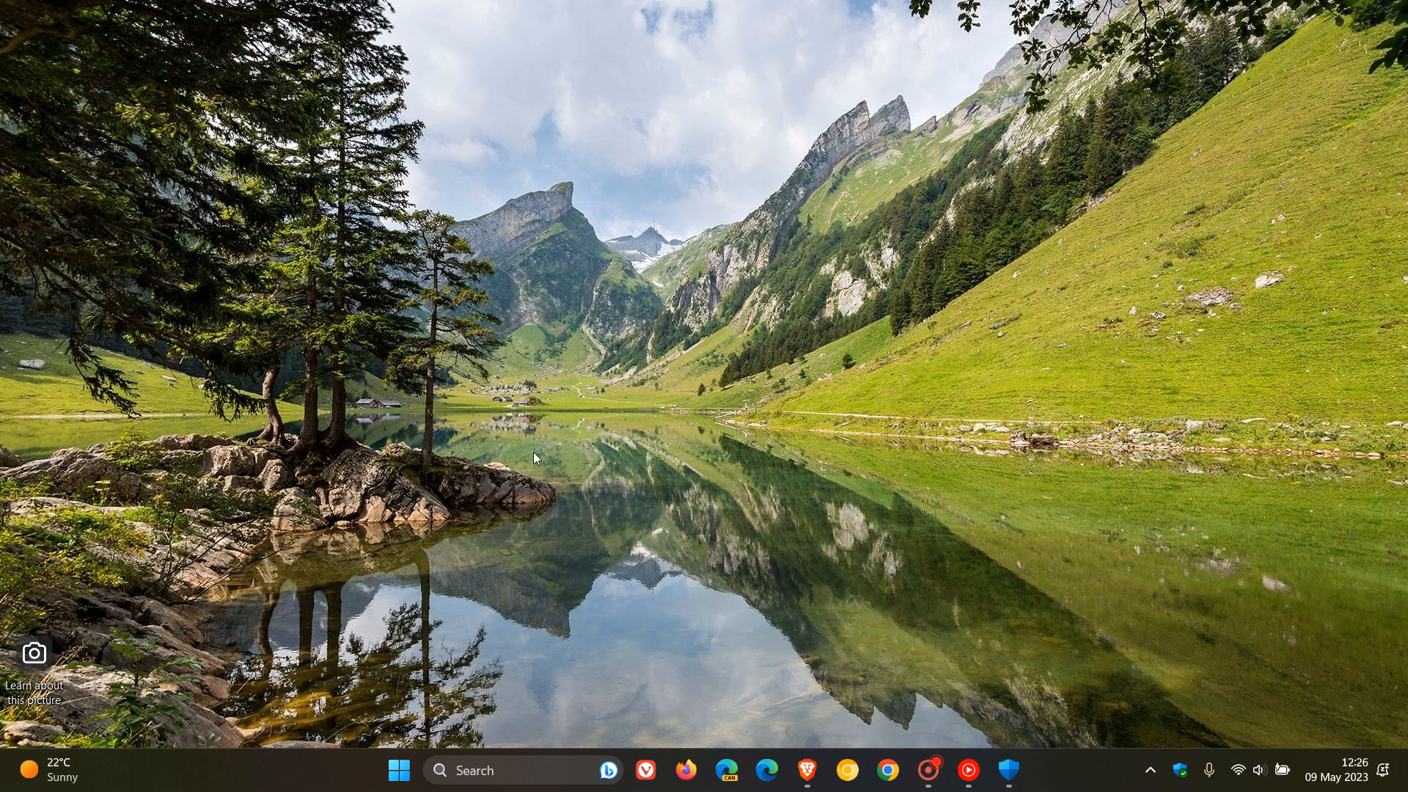
pyautogui.click(399, 770)
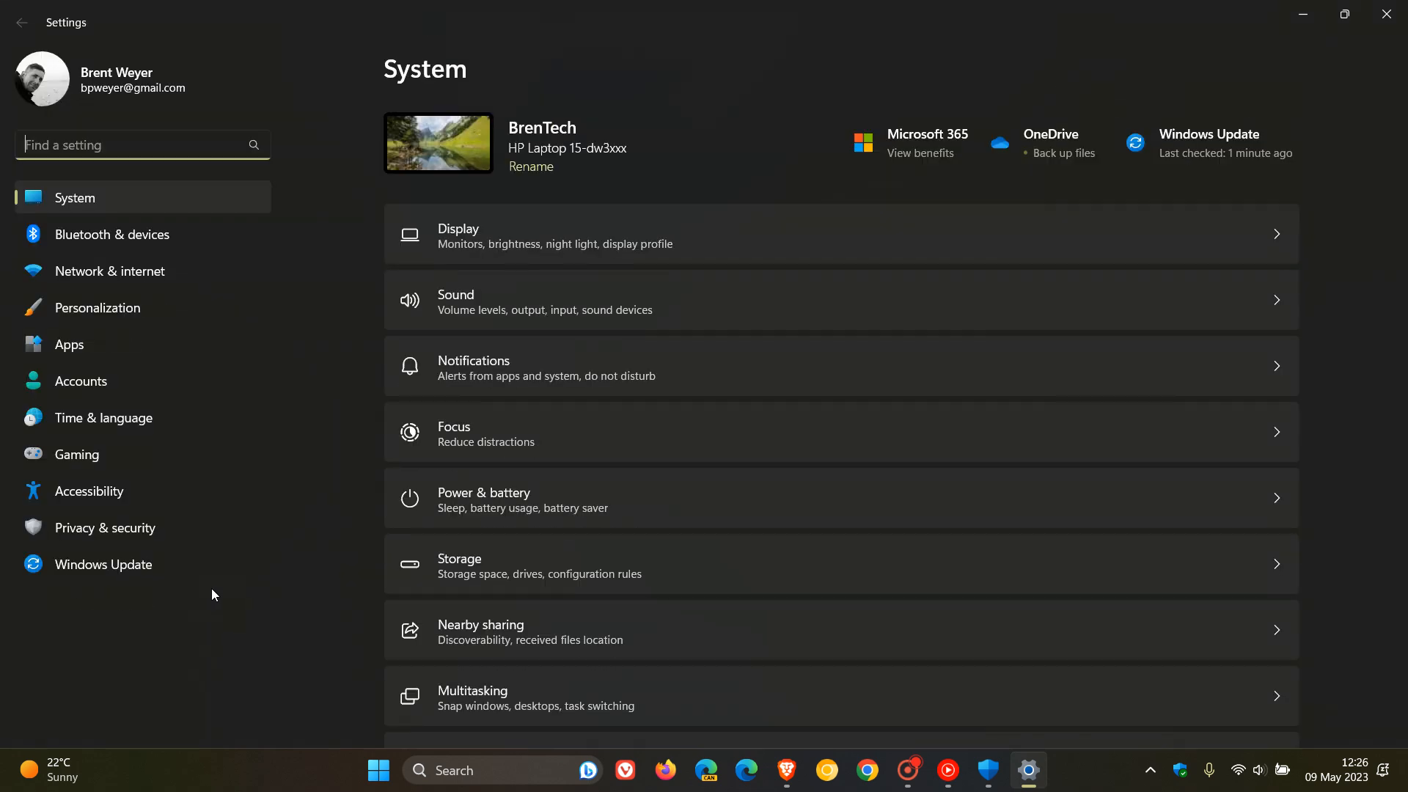
pyautogui.click(103, 563)
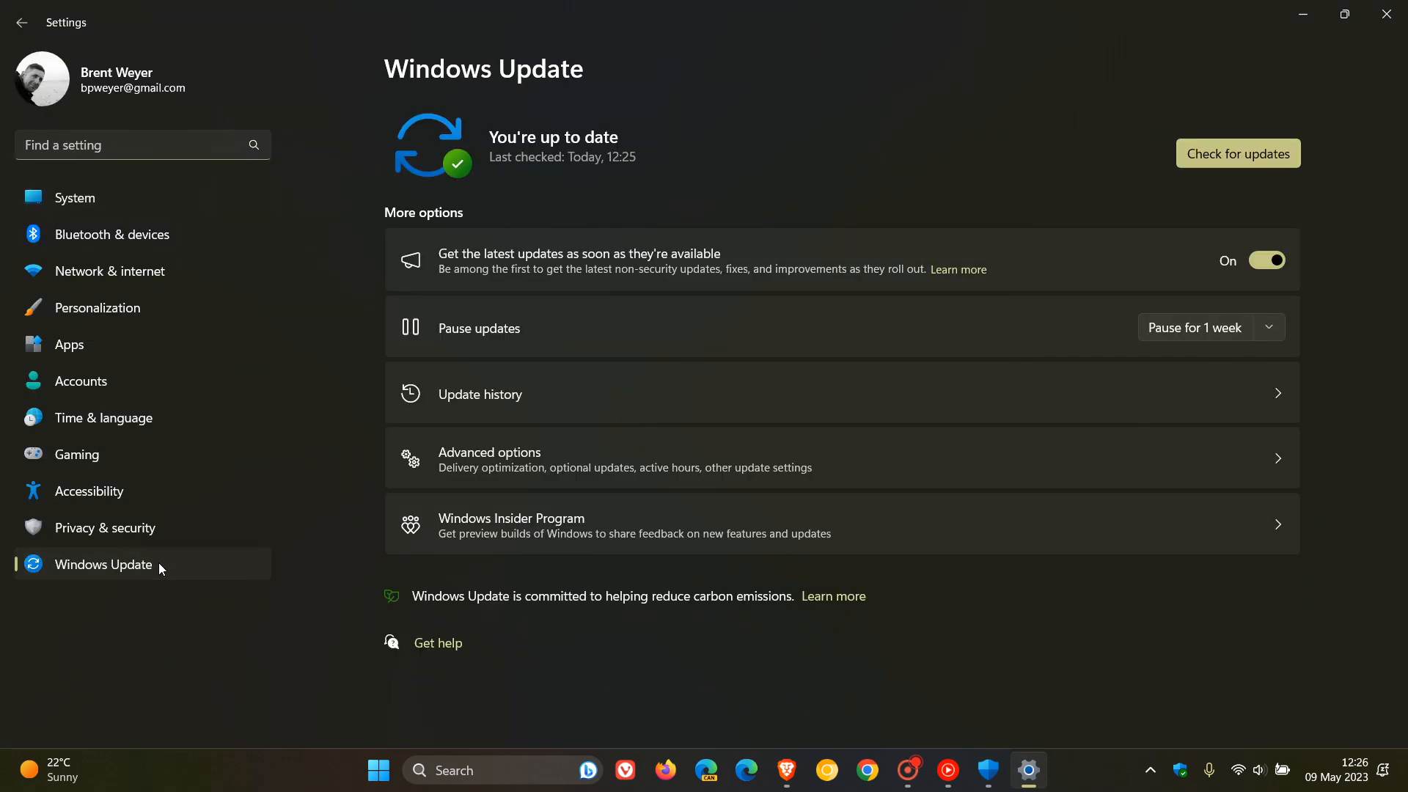
pyautogui.click(1236, 152)
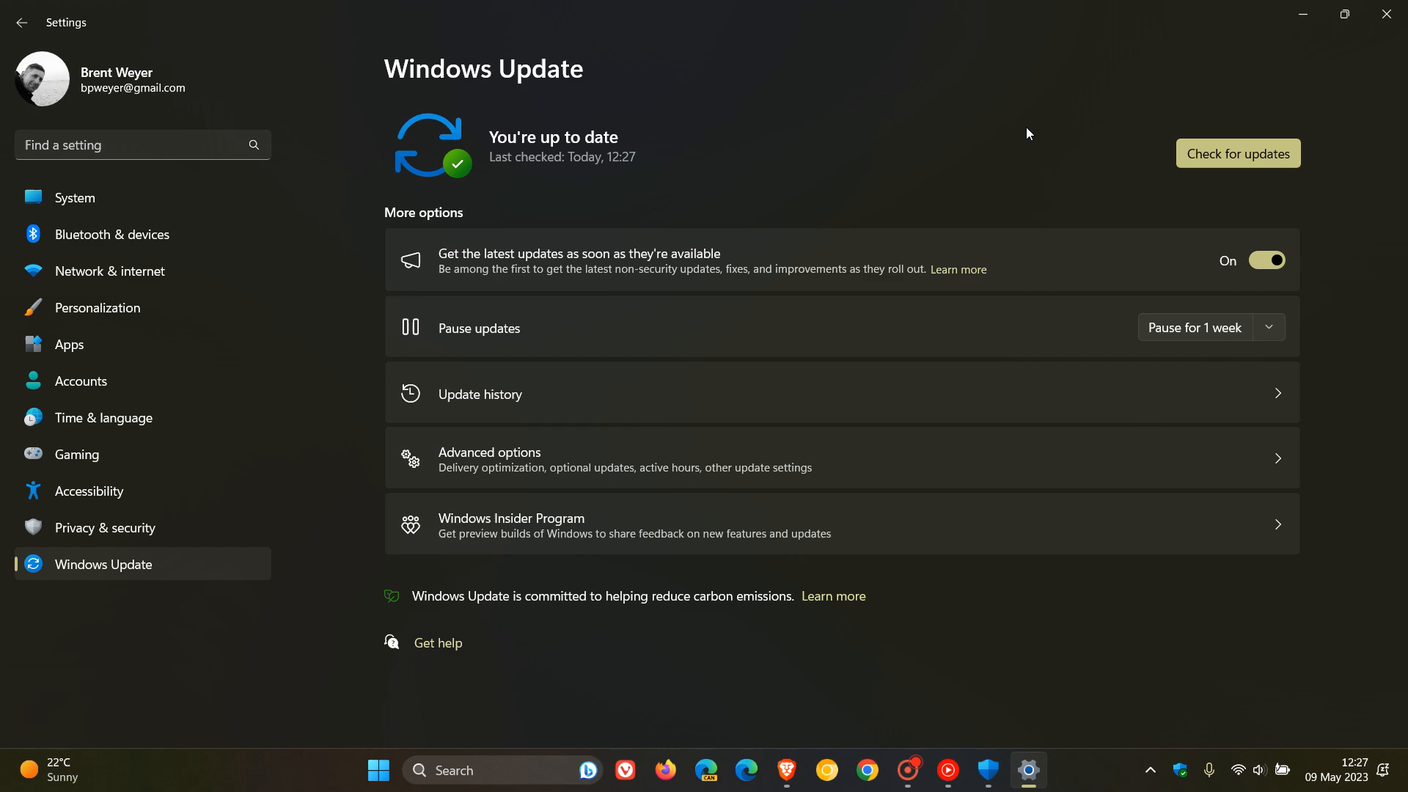
pyautogui.moveTo(855, 410)
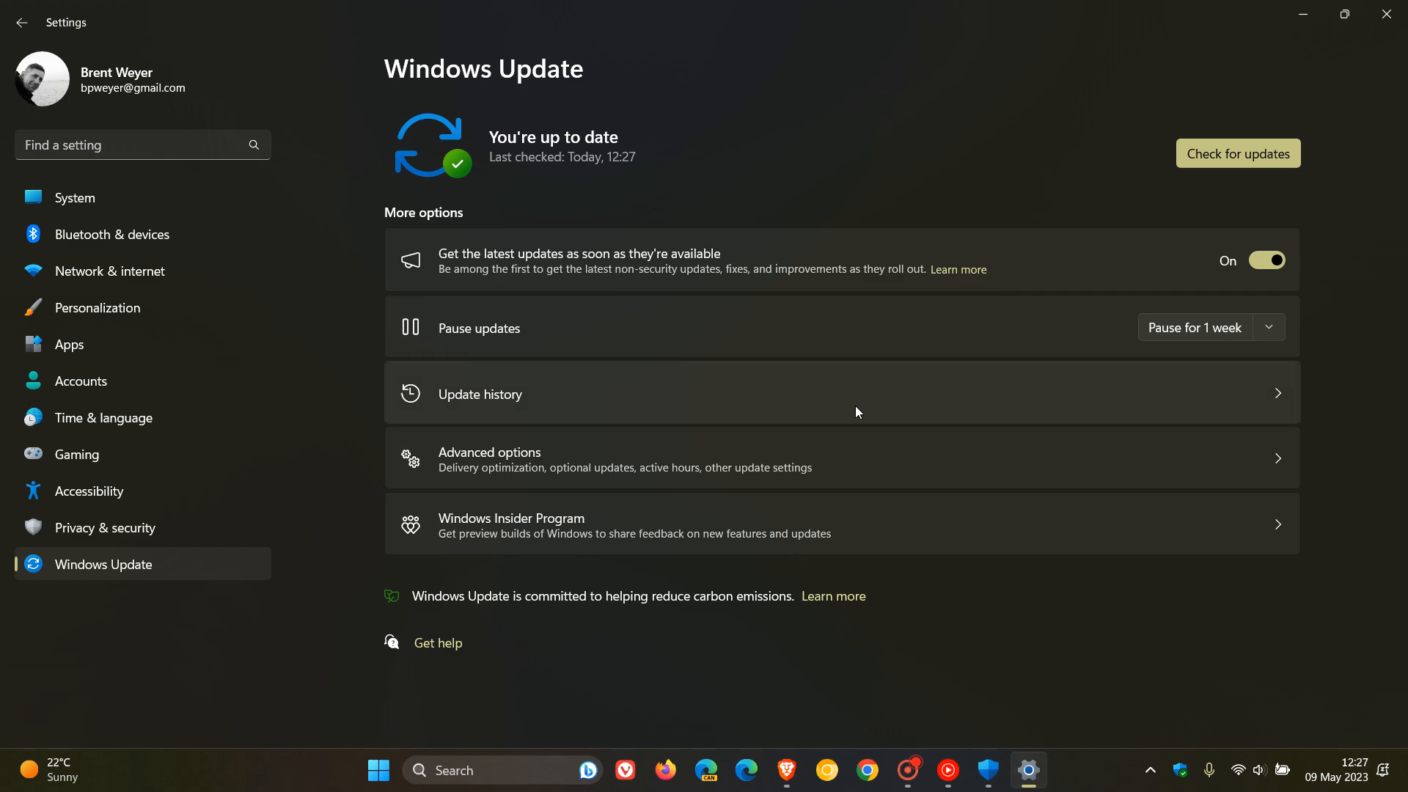
pyautogui.click(478, 393)
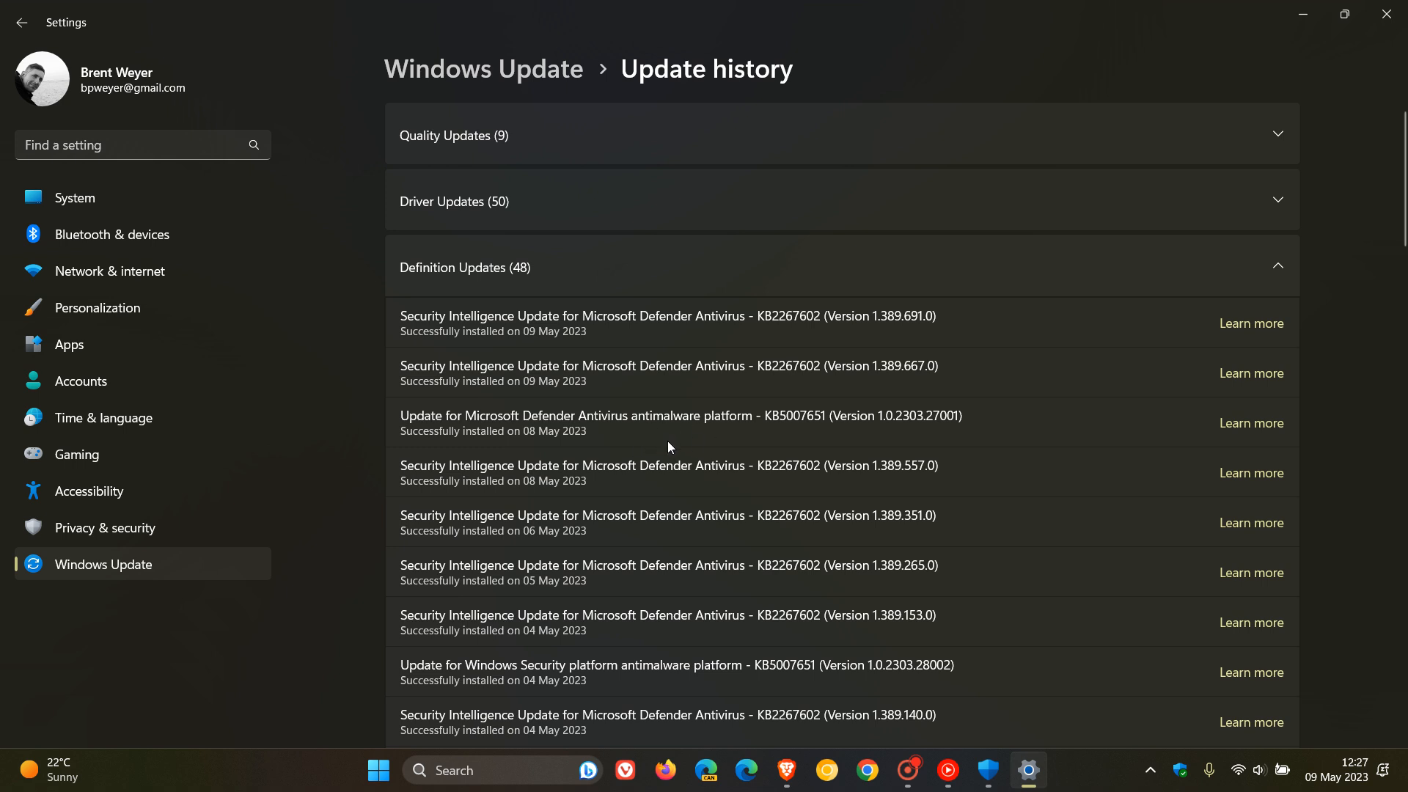
pyautogui.moveTo(794, 440)
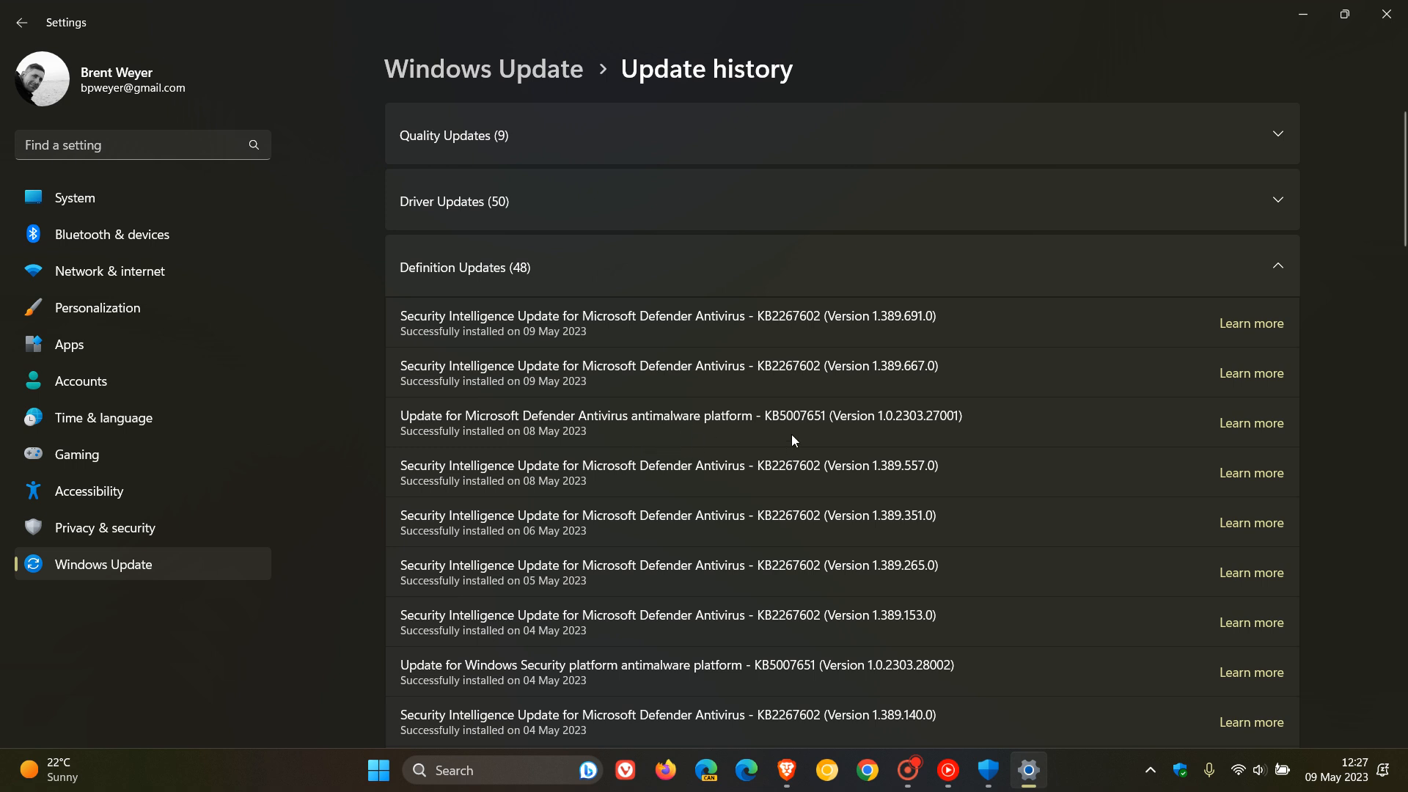
pyautogui.moveTo(836, 438)
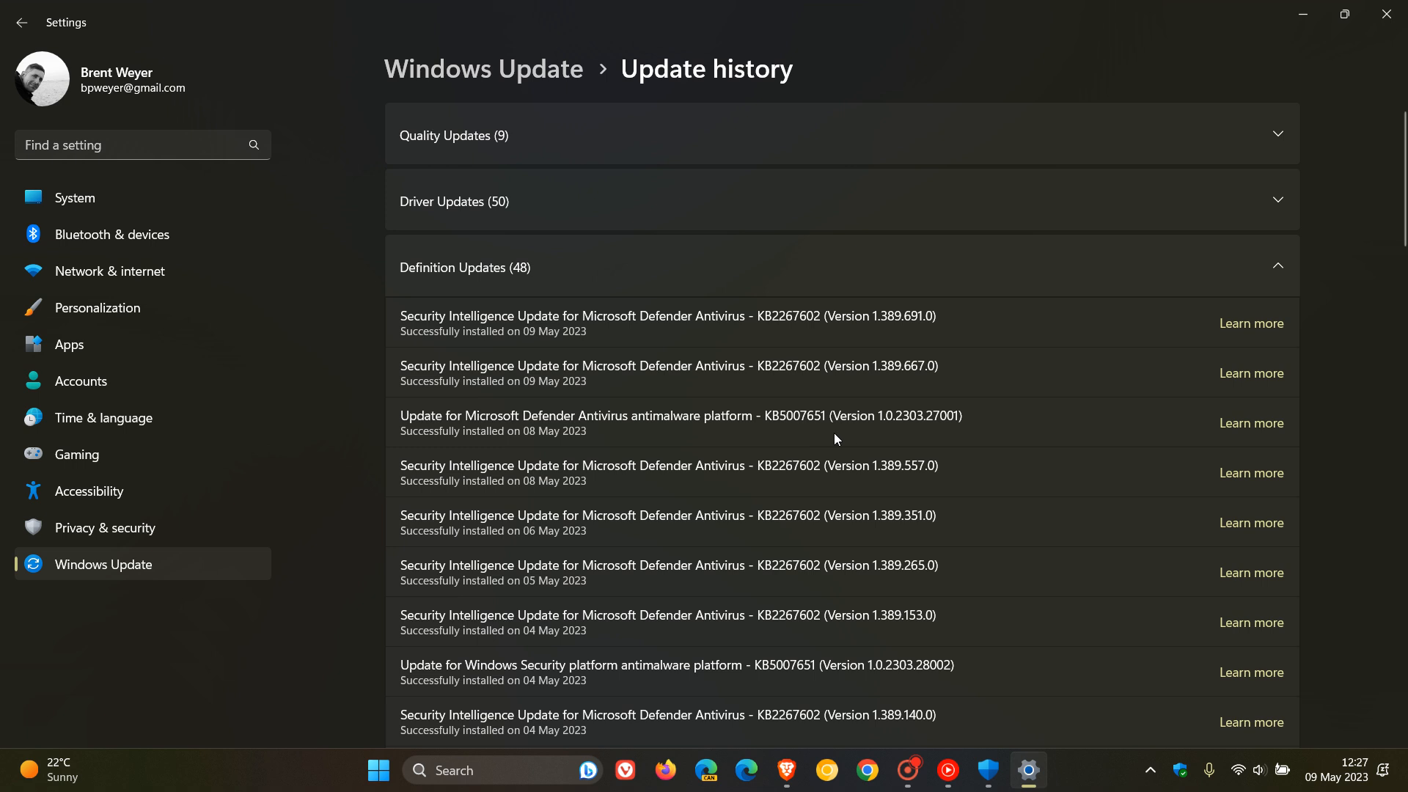
pyautogui.moveTo(909, 435)
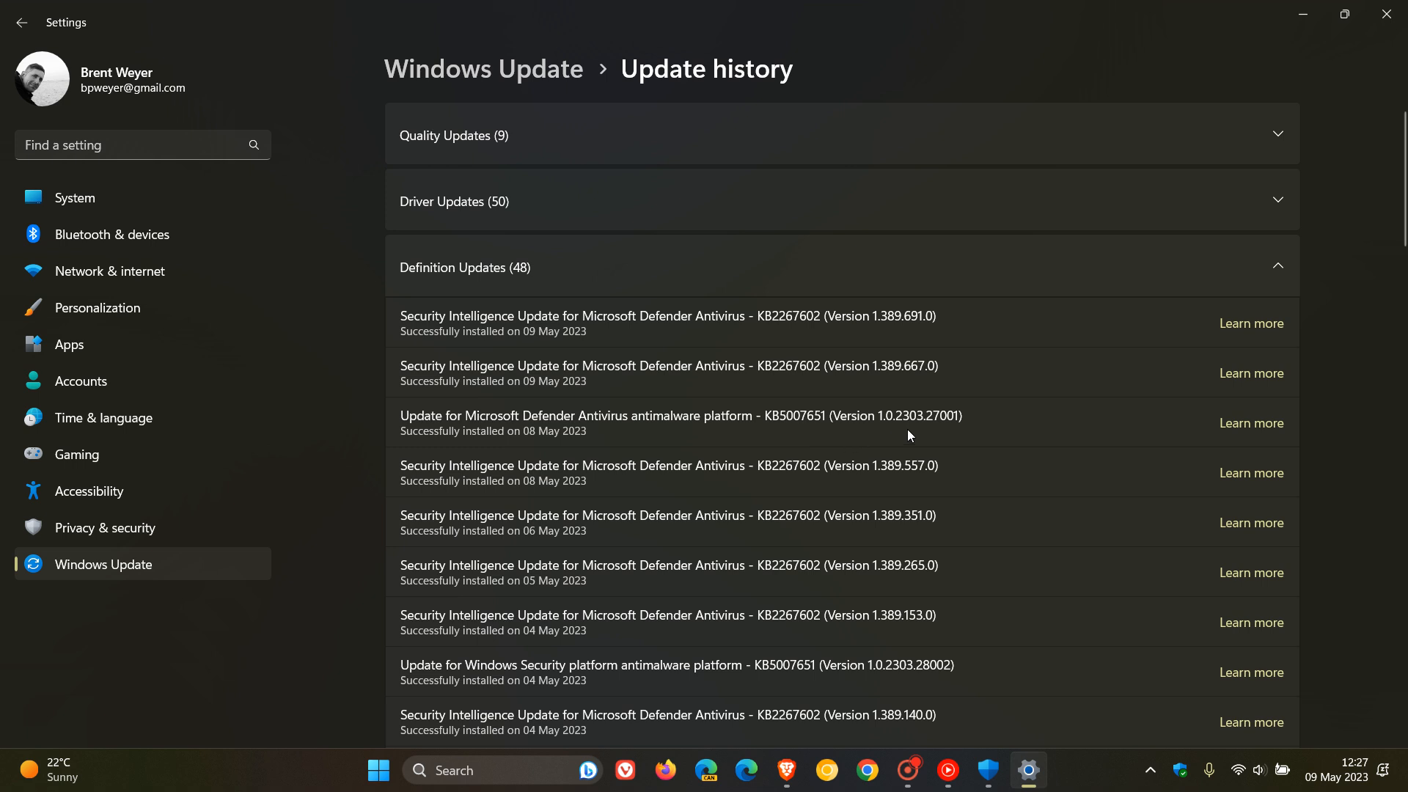
pyautogui.moveTo(979, 440)
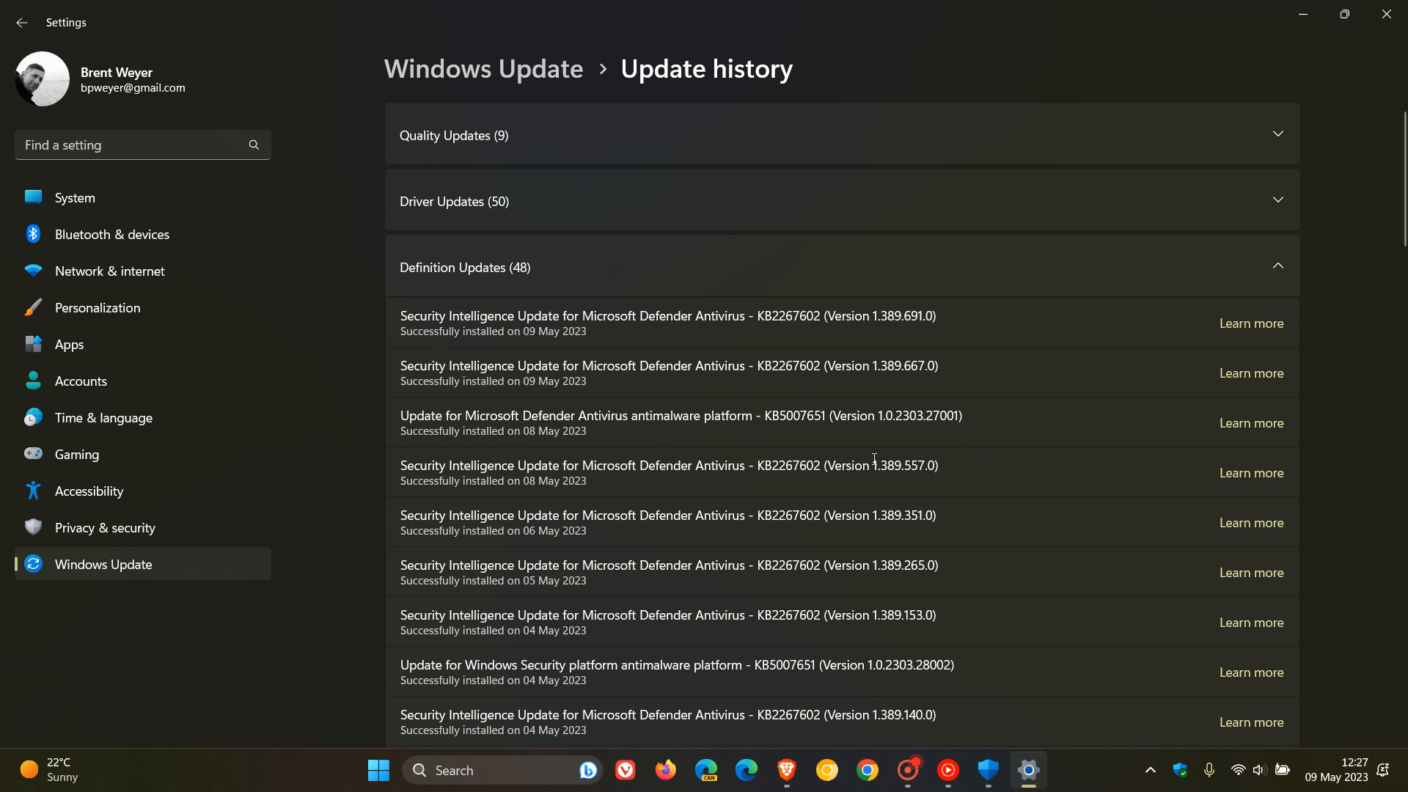
pyautogui.moveTo(955, 439)
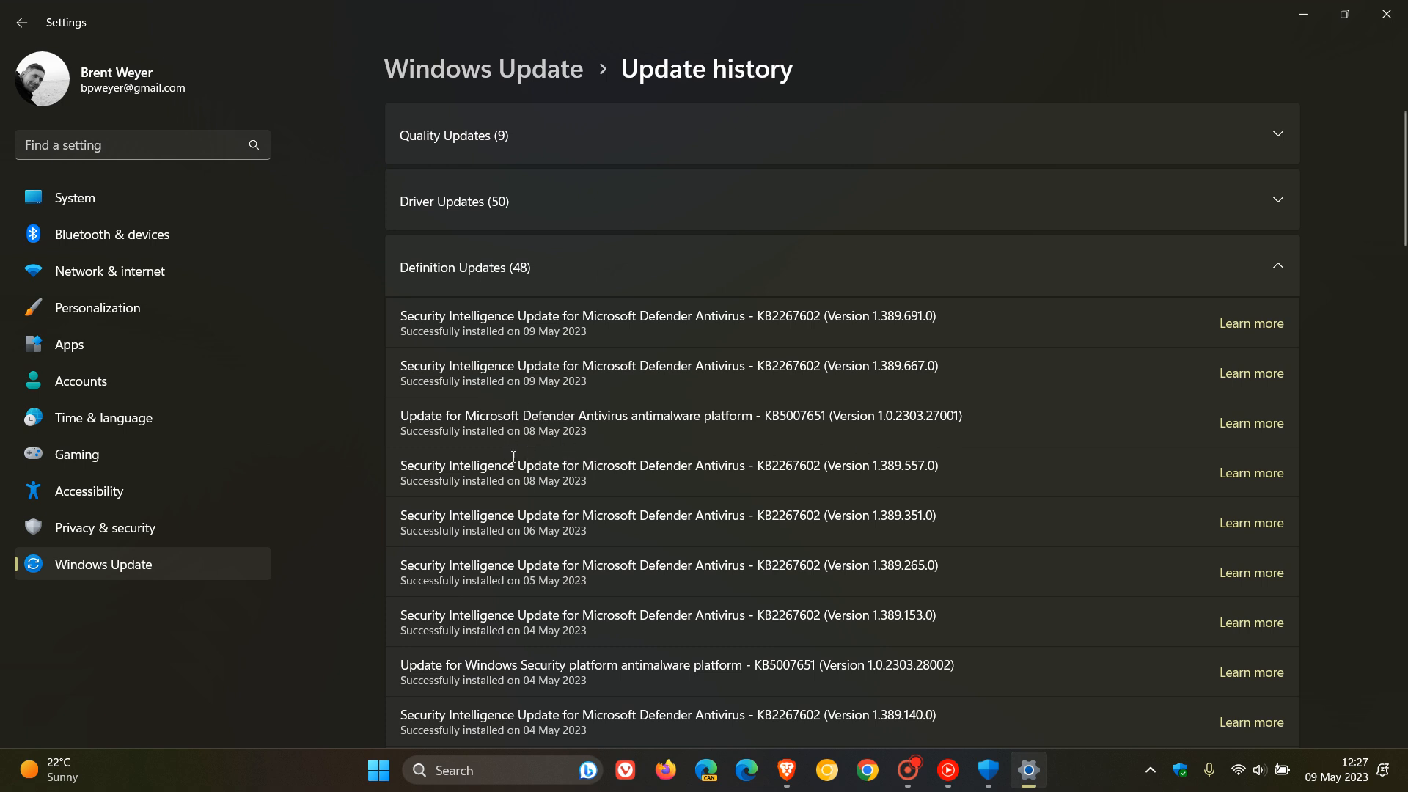
pyautogui.moveTo(554, 442)
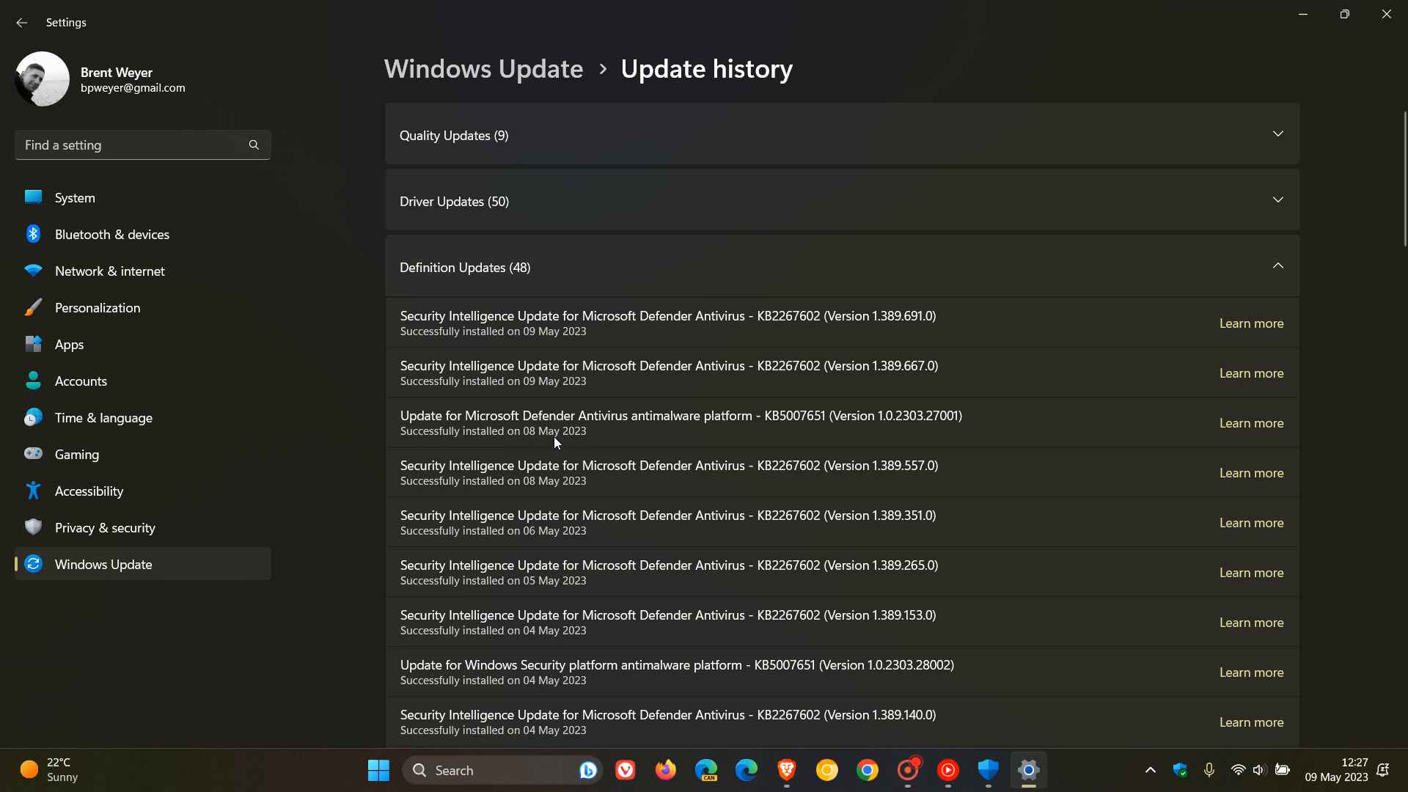
pyautogui.moveTo(939, 461)
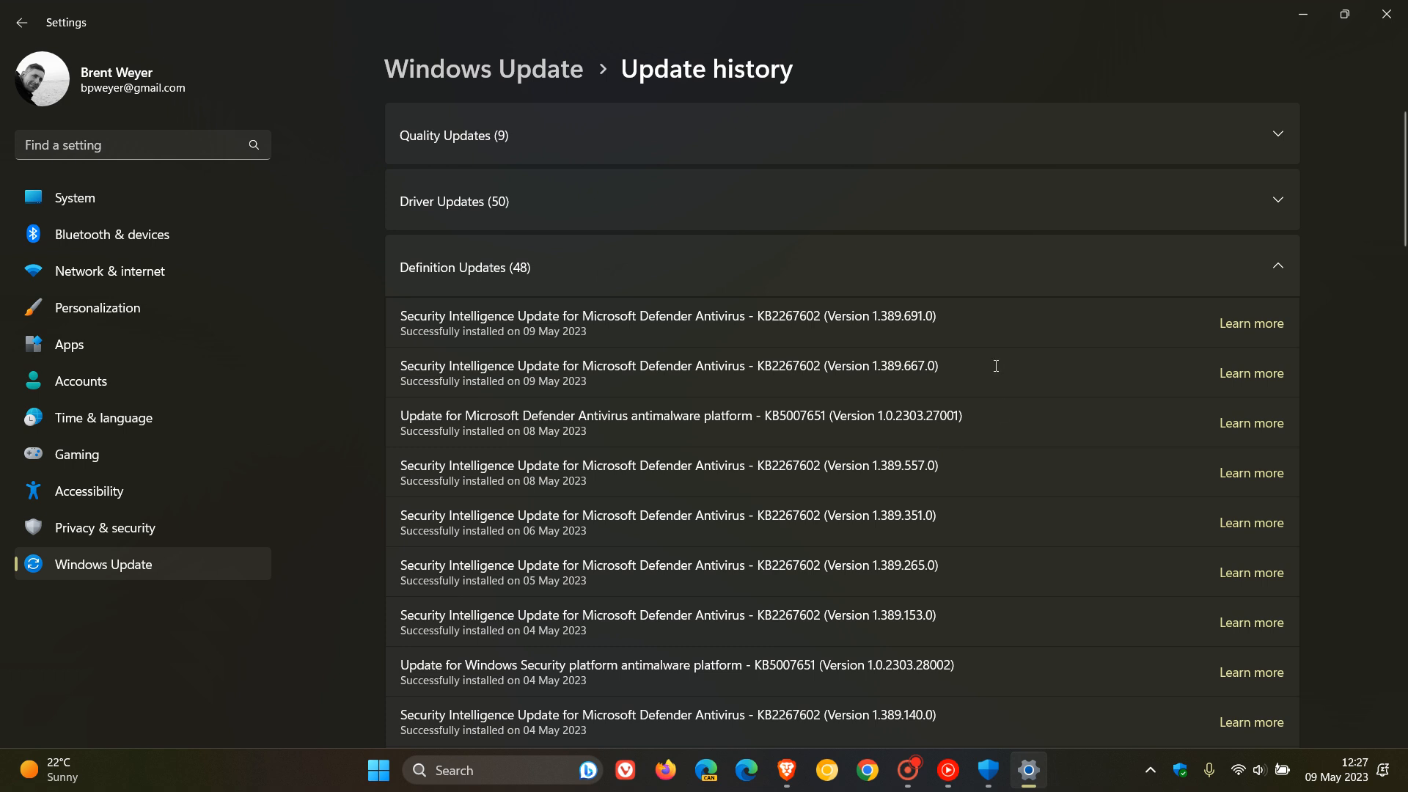
pyautogui.moveTo(555, 388)
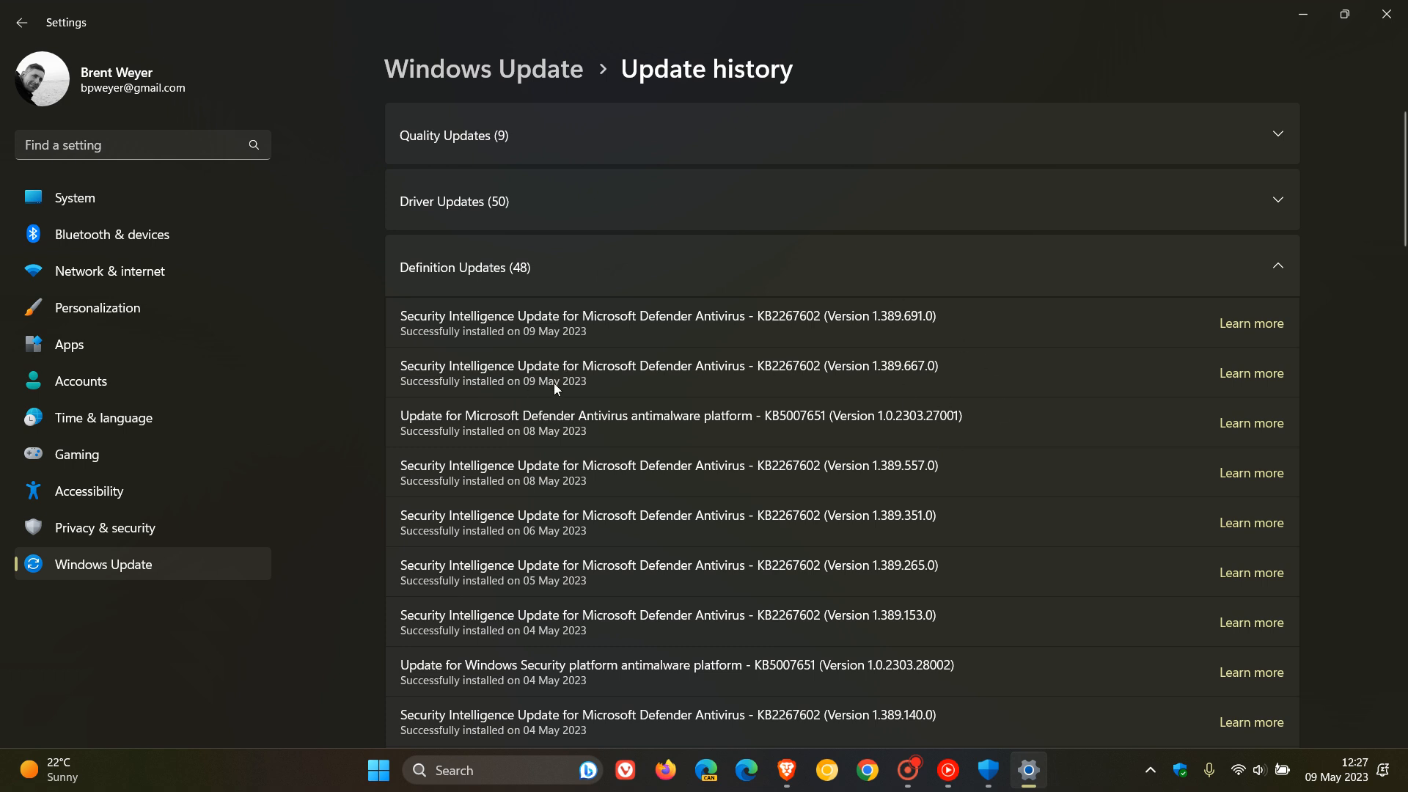
pyautogui.moveTo(574, 335)
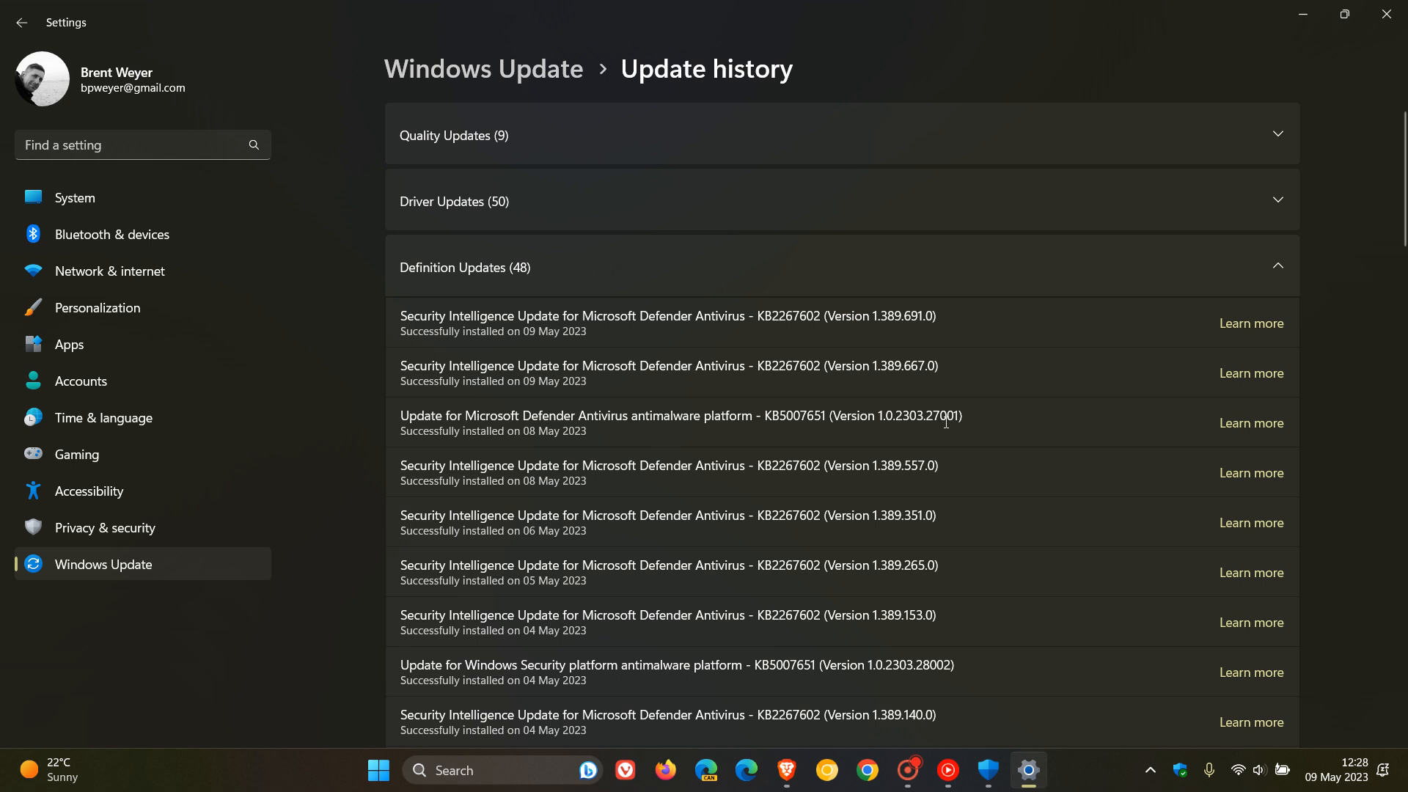
pyautogui.moveTo(990, 419)
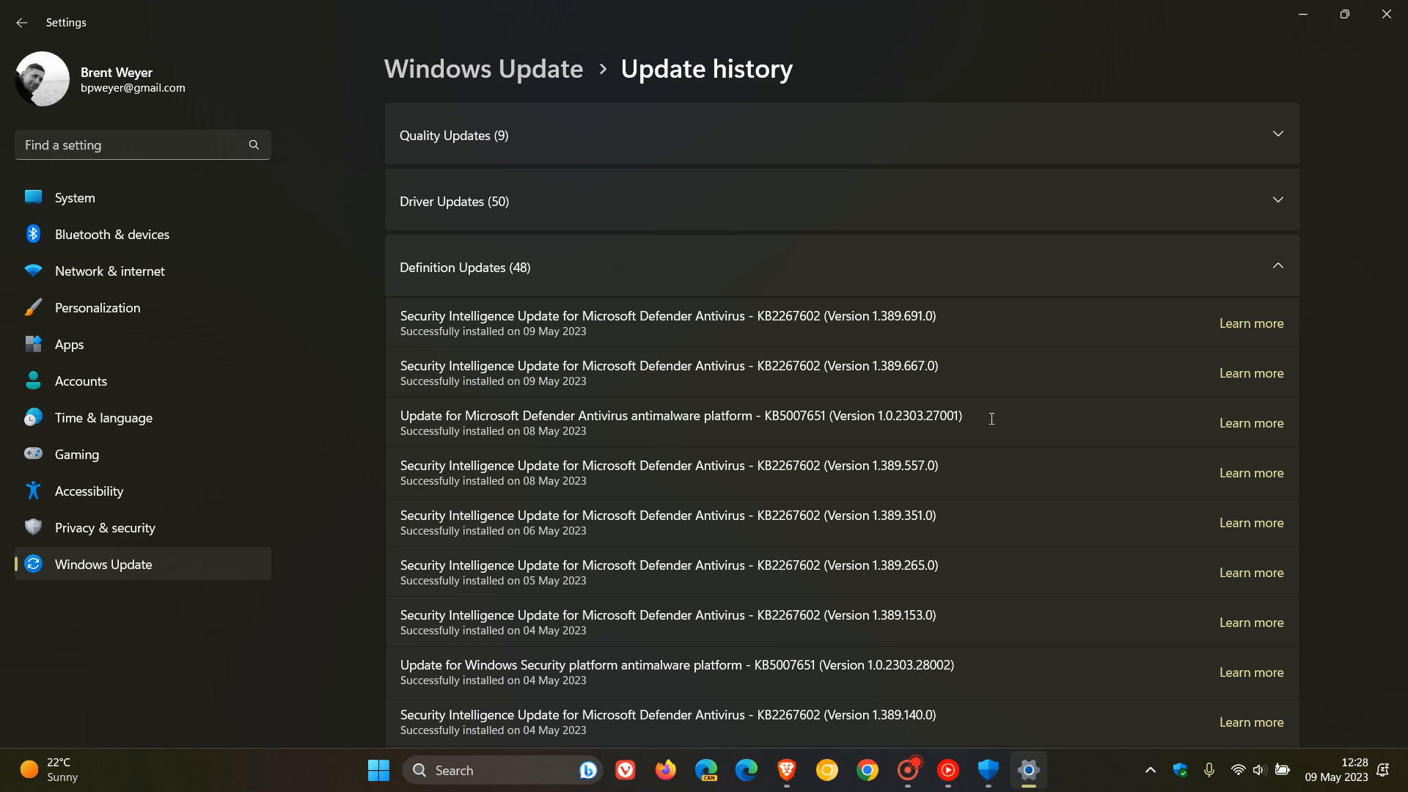
pyautogui.moveTo(787, 454)
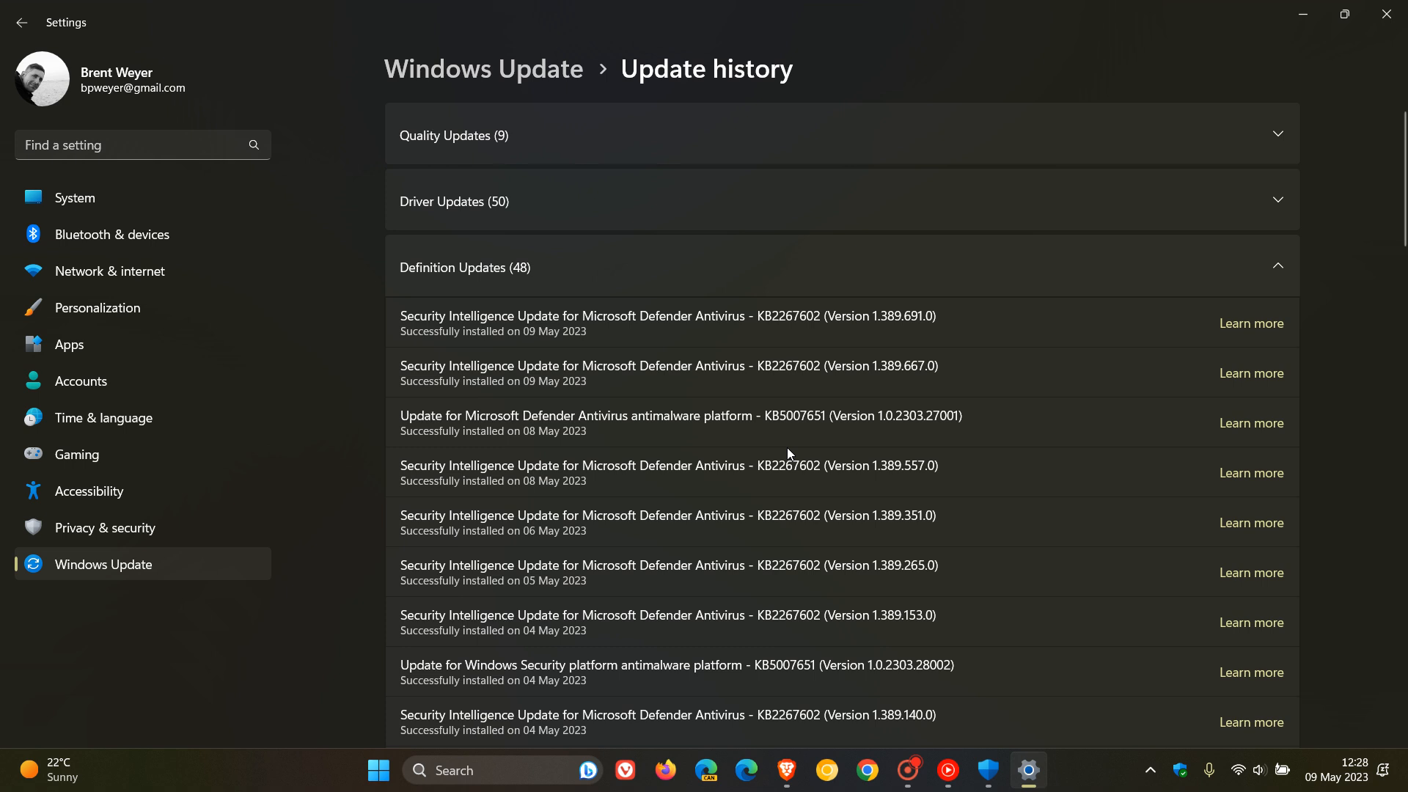
pyautogui.moveTo(983, 434)
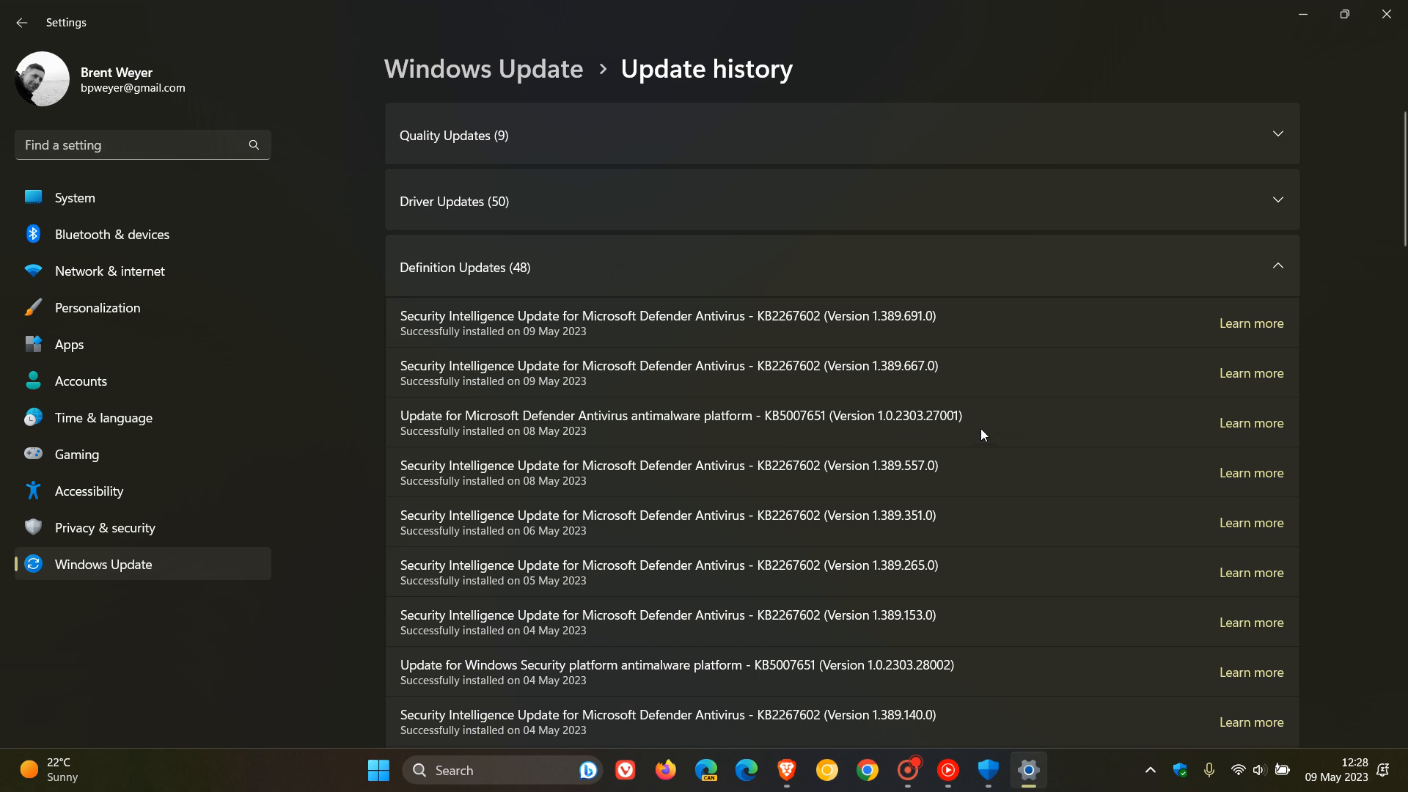
pyautogui.moveTo(989, 433)
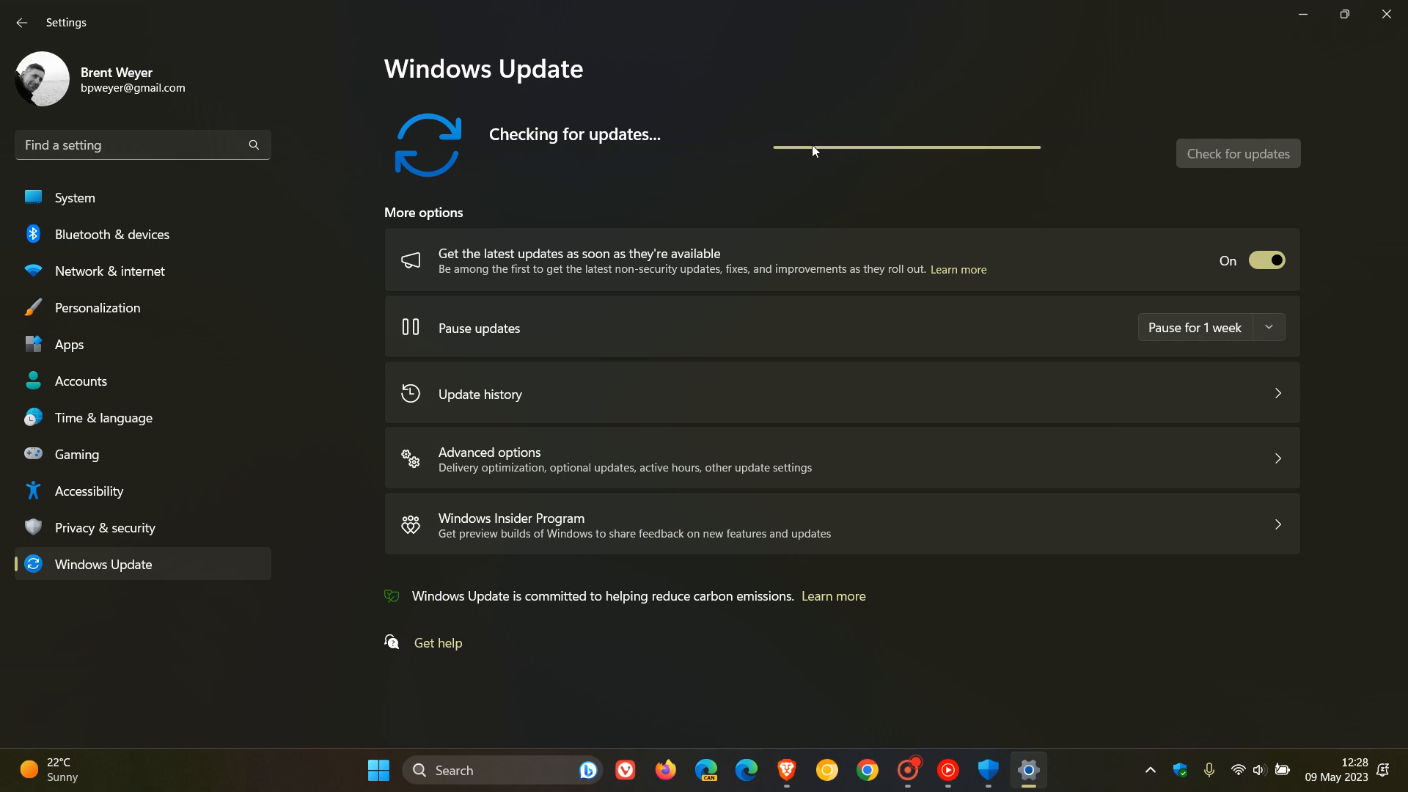
pyautogui.moveTo(909, 189)
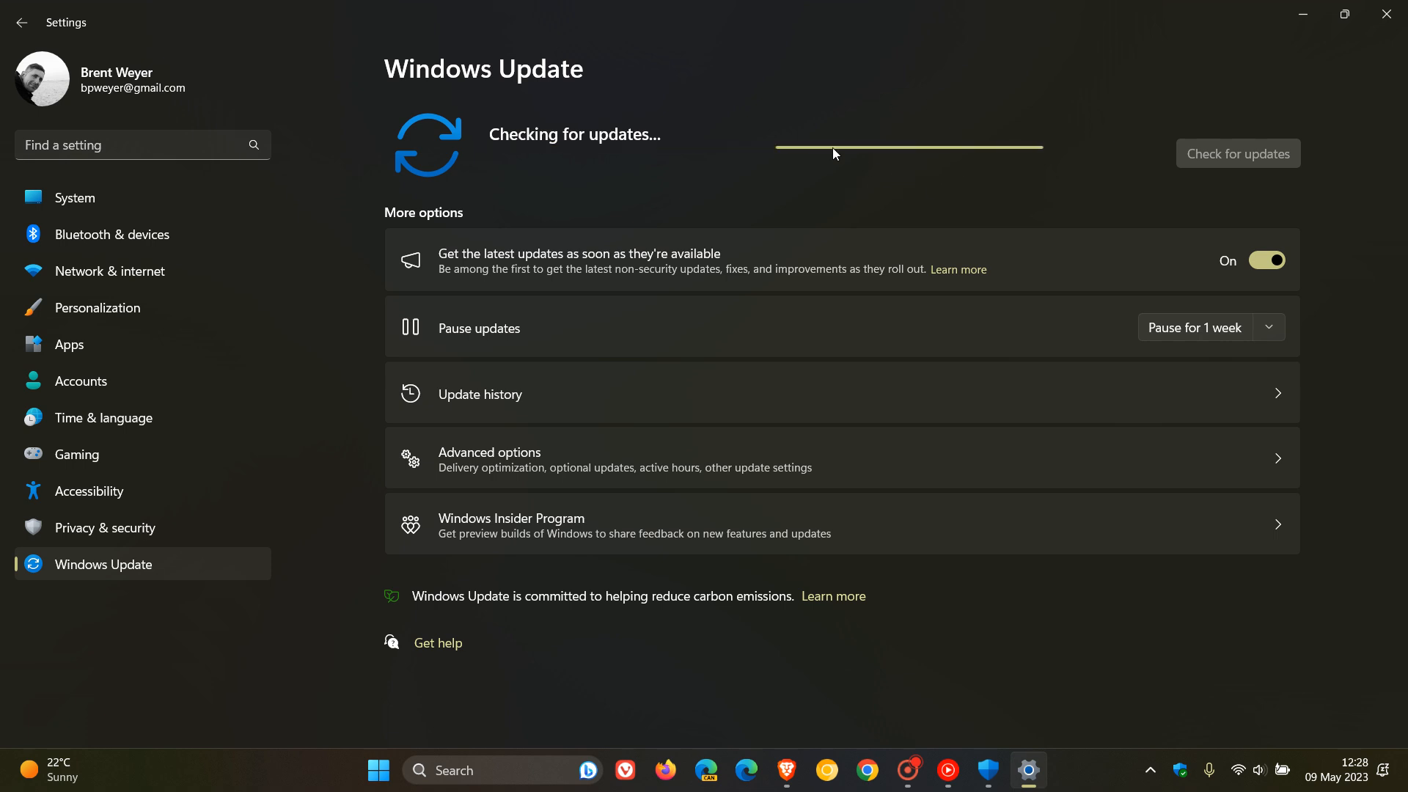
pyautogui.moveTo(811, 122)
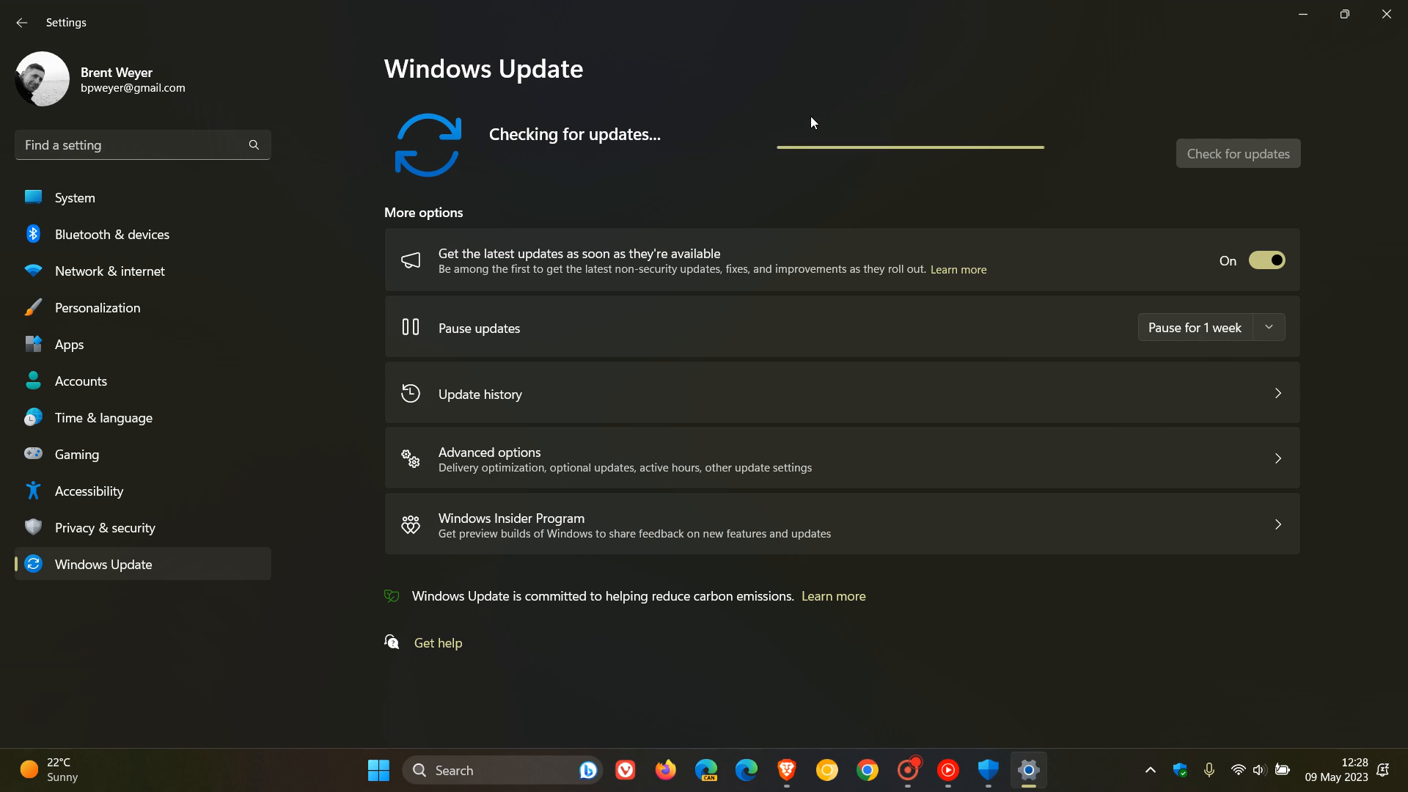
pyautogui.moveTo(817, 220)
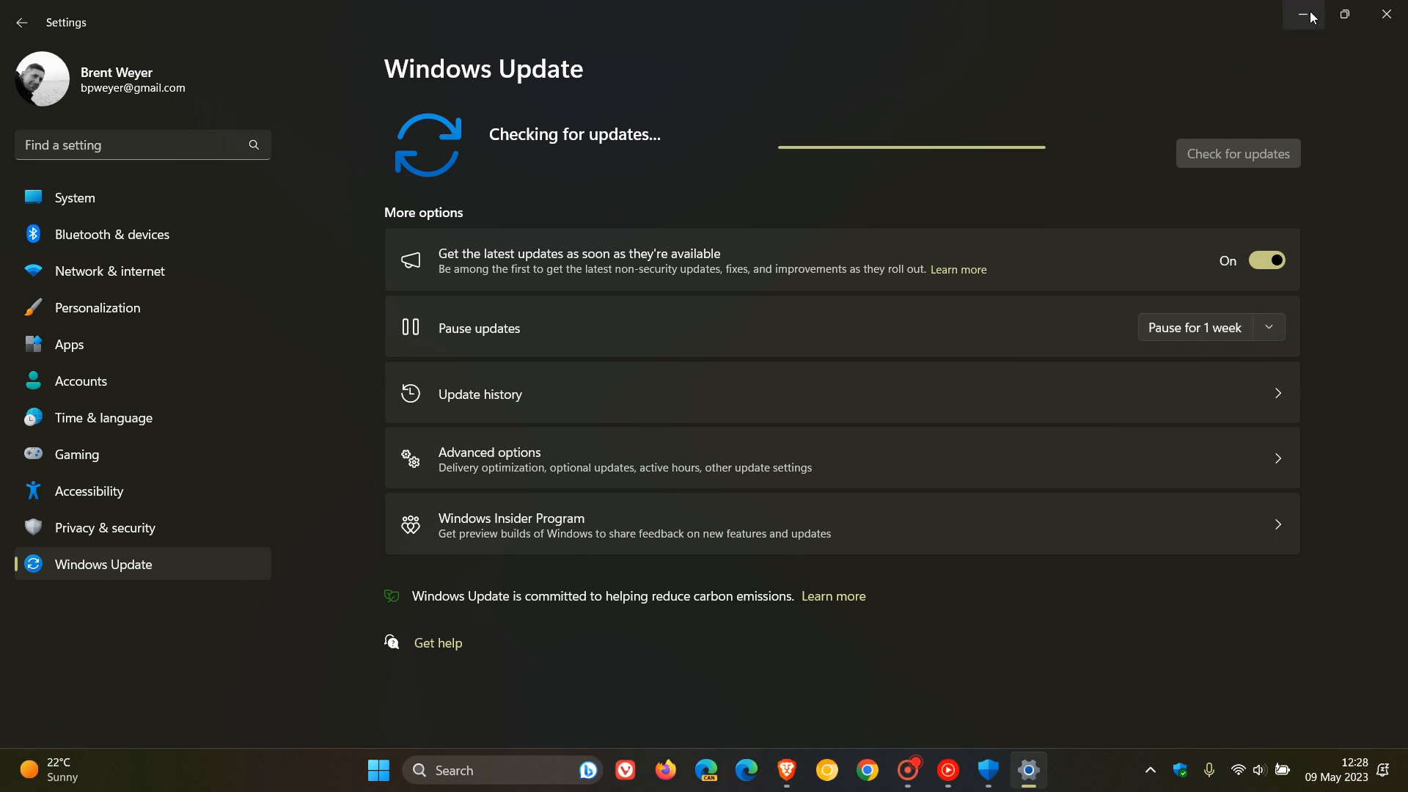
# Step: Minimize the Settings window to the desktop while the update check runs
pyautogui.click(1302, 17)
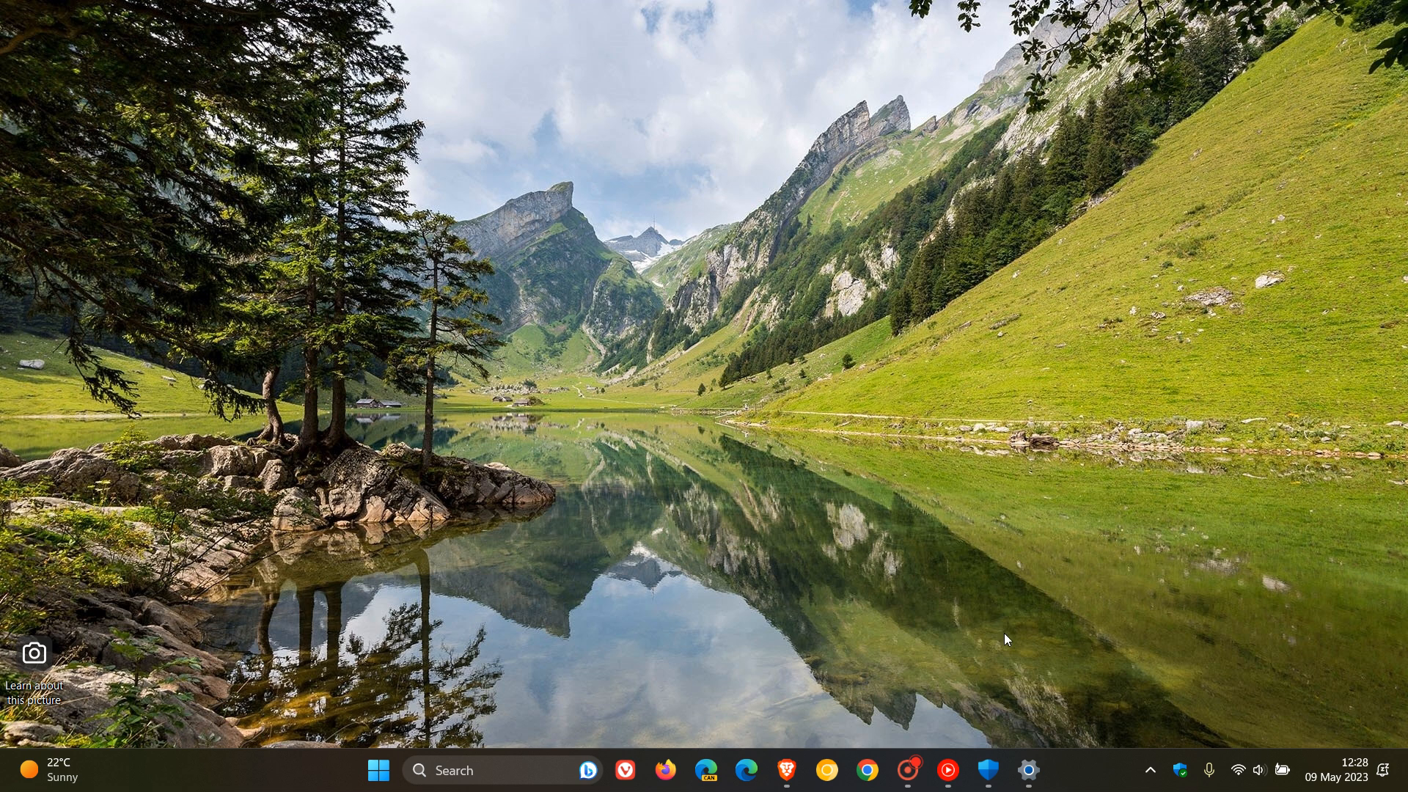
# Step: Reach Core isolation details under Device security, showing Memory integrity turned on
pyautogui.click(987, 770)
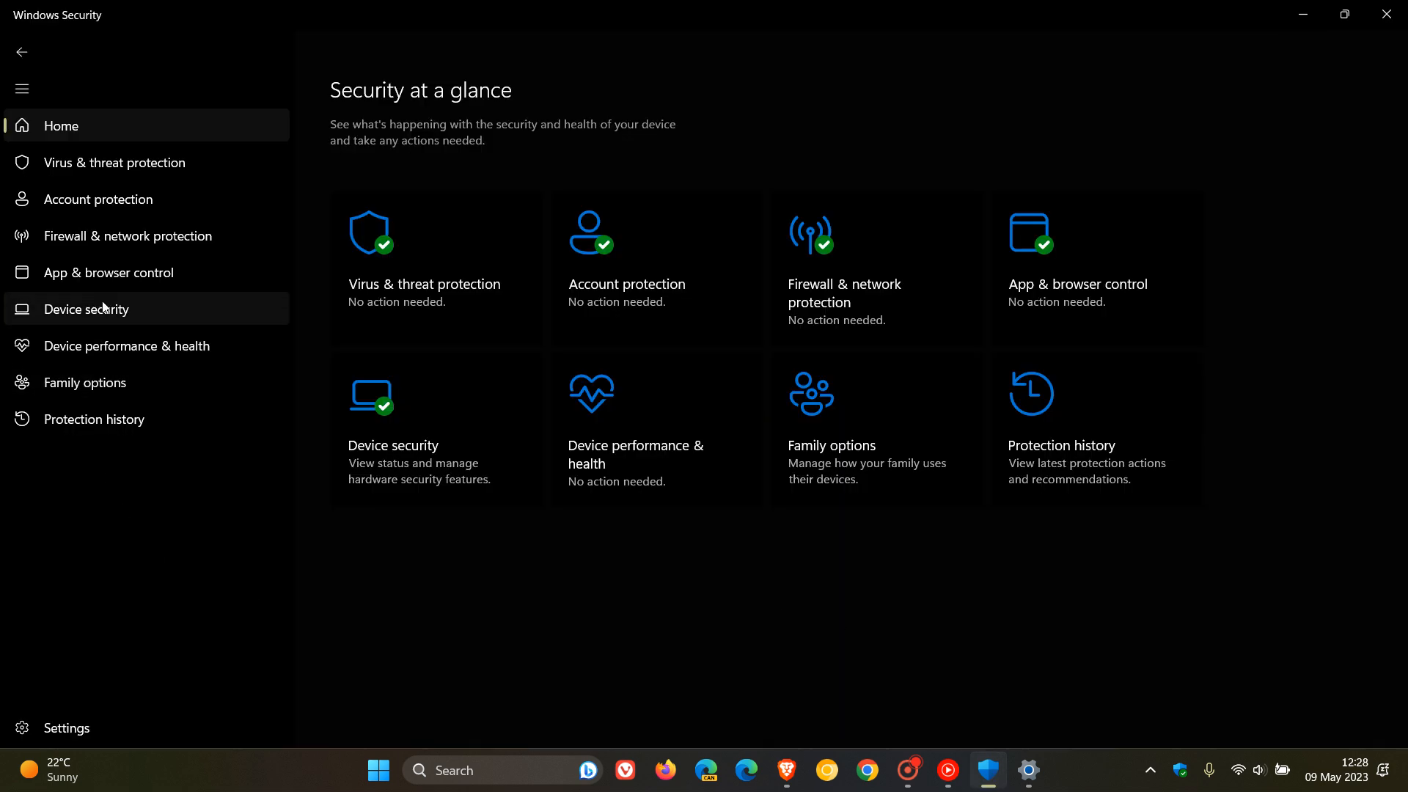
pyautogui.click(86, 309)
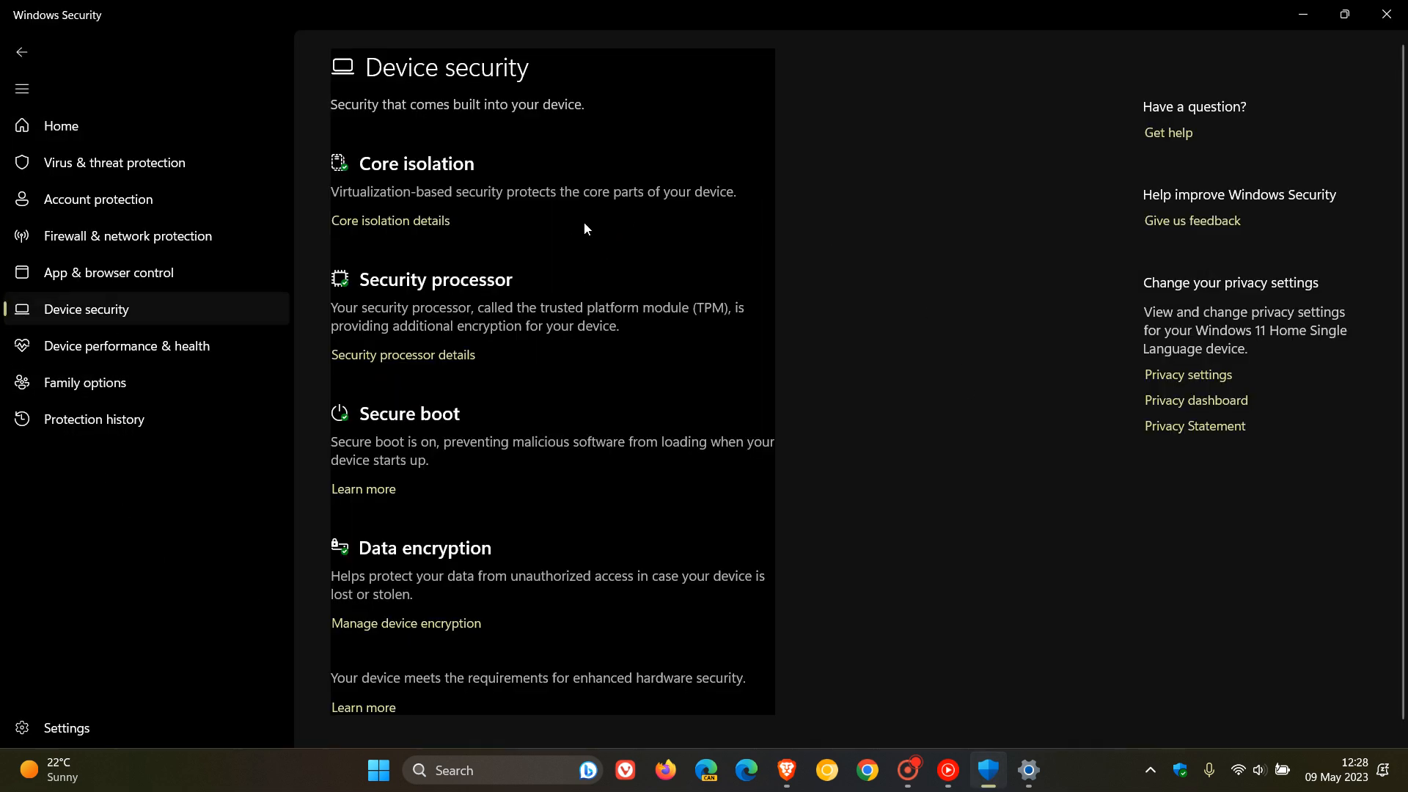
pyautogui.click(390, 220)
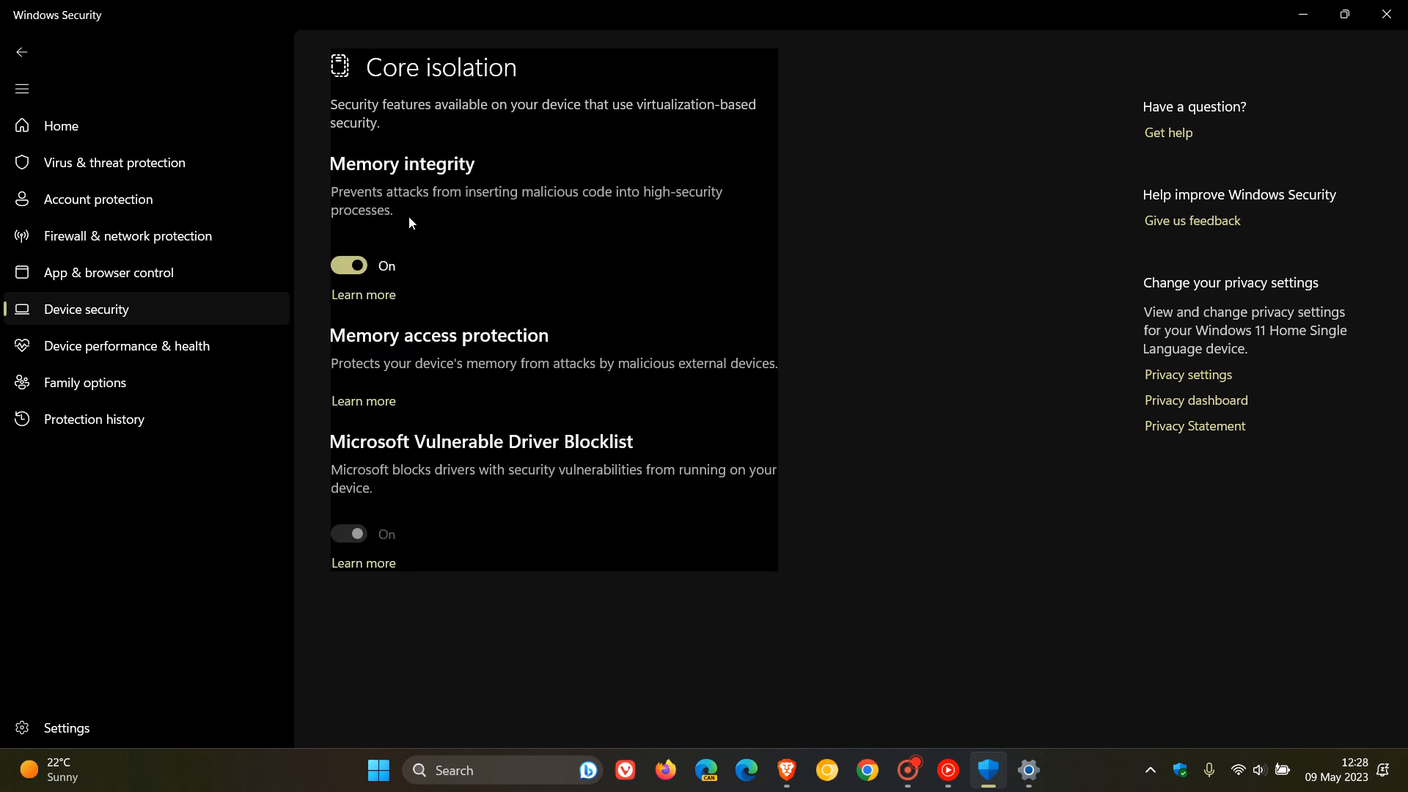
pyautogui.moveTo(923, 512)
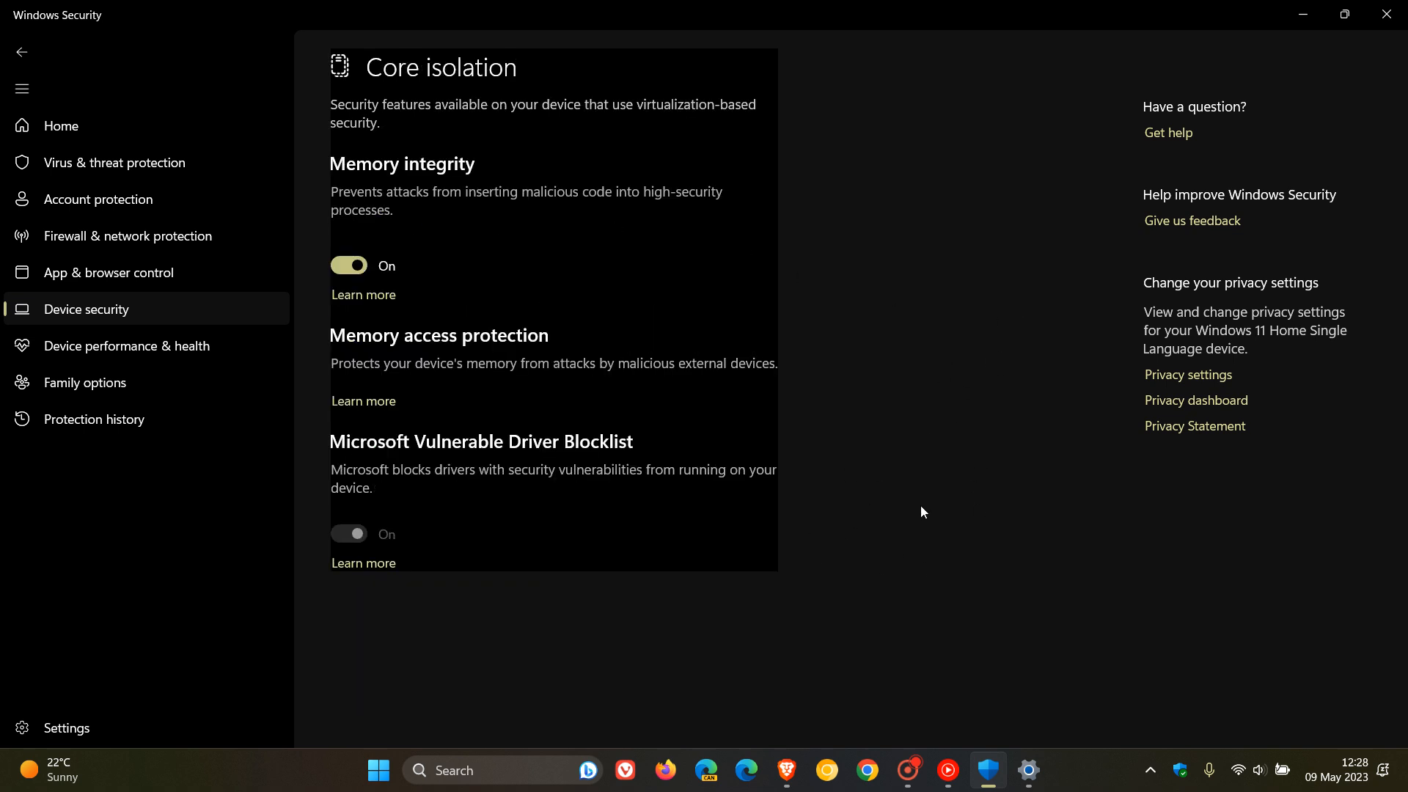
pyautogui.moveTo(955, 460)
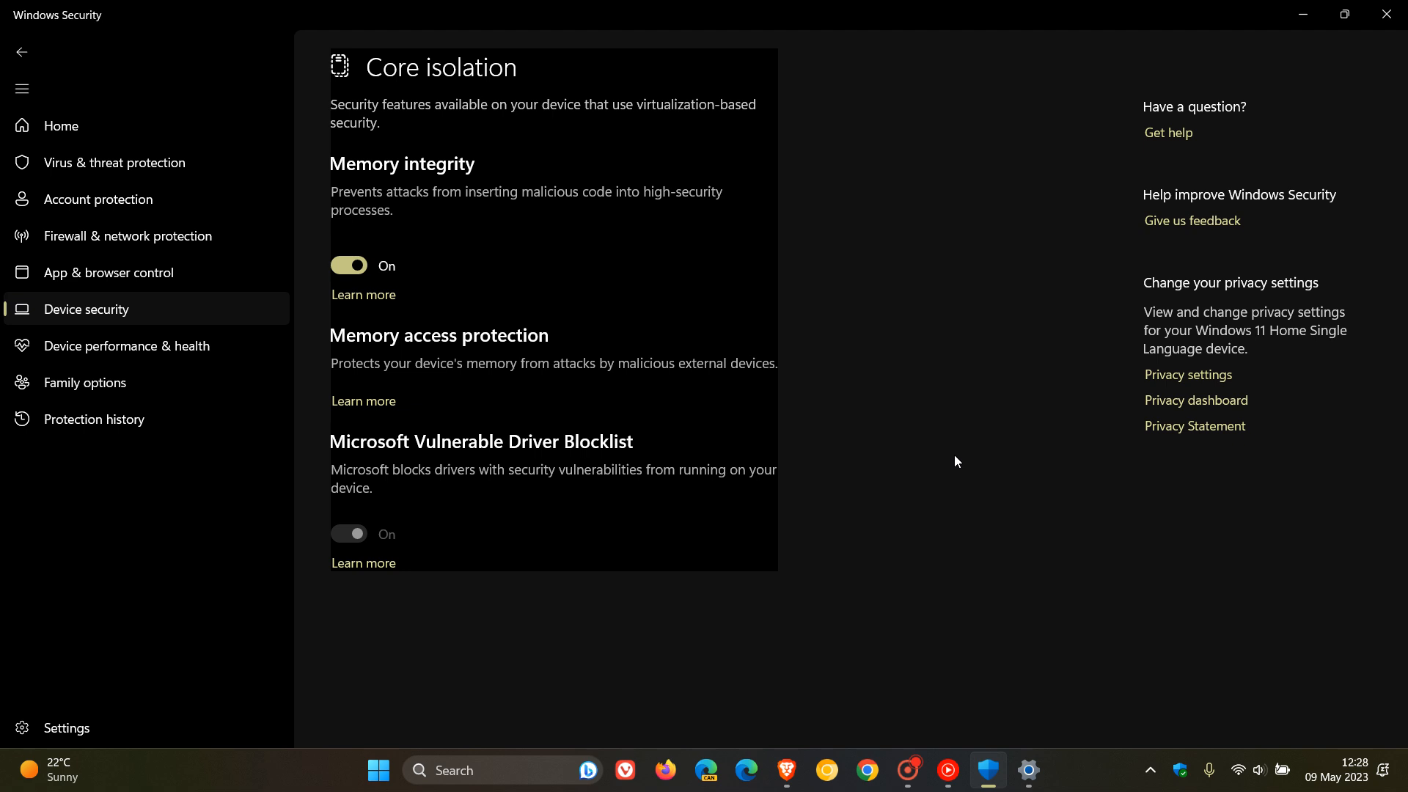
pyautogui.moveTo(923, 455)
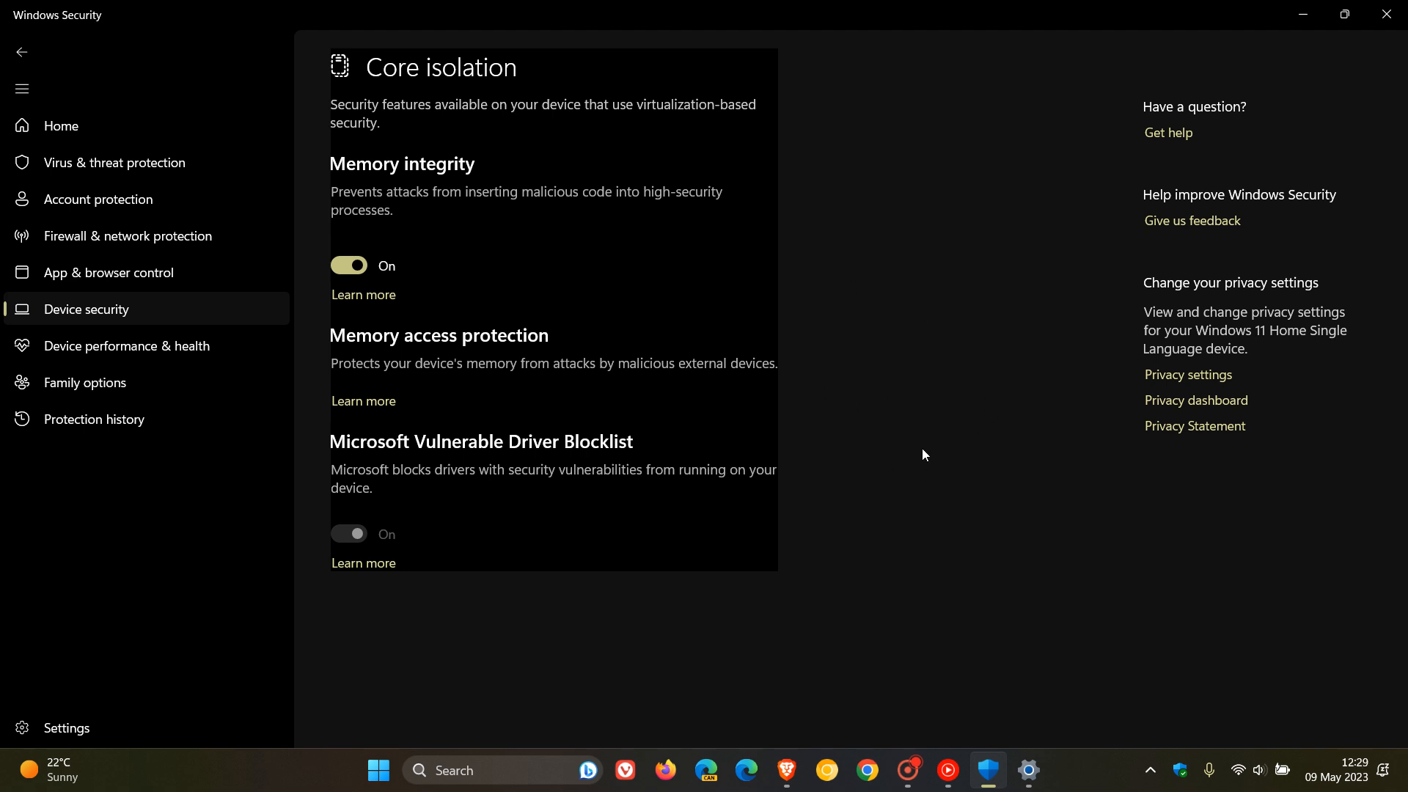
pyautogui.moveTo(956, 431)
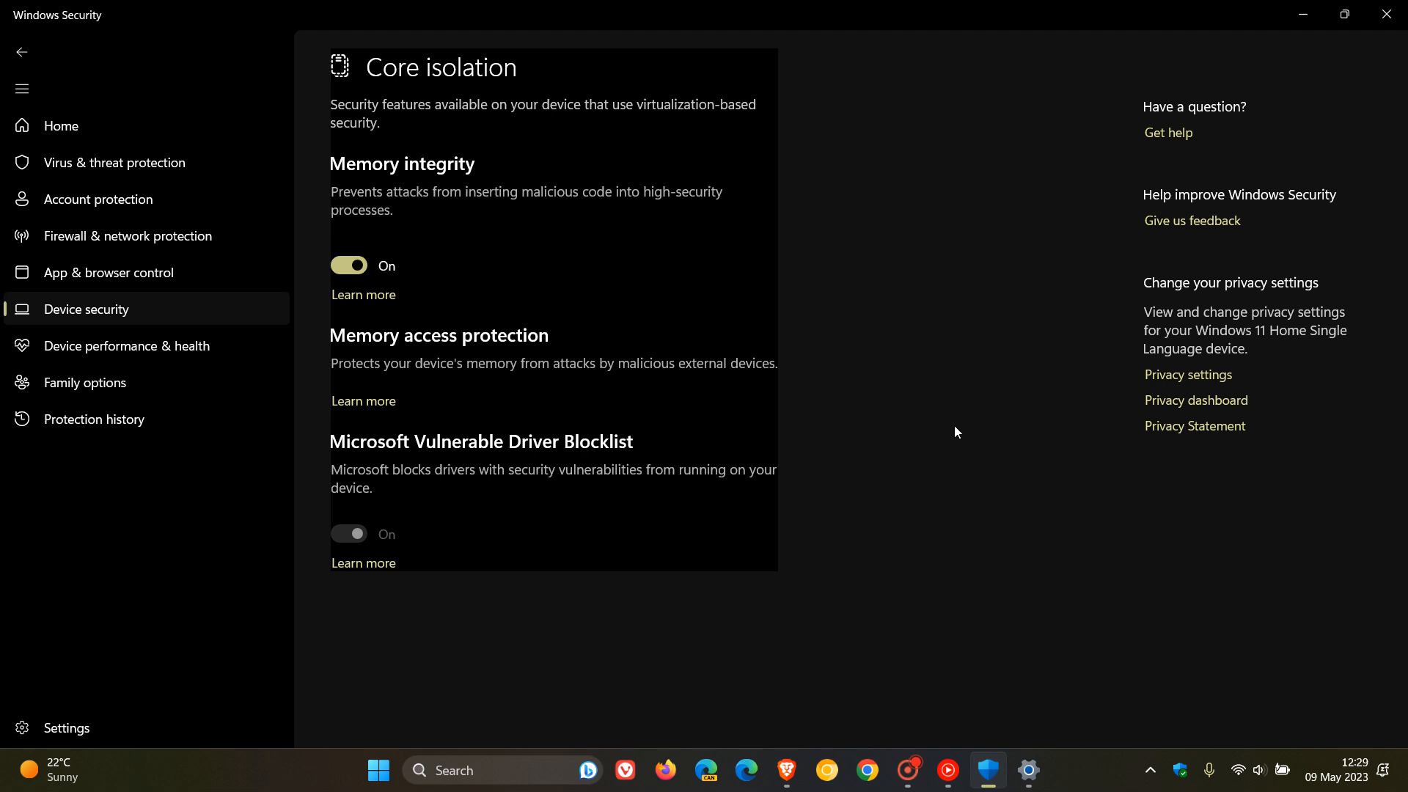
pyautogui.moveTo(972, 412)
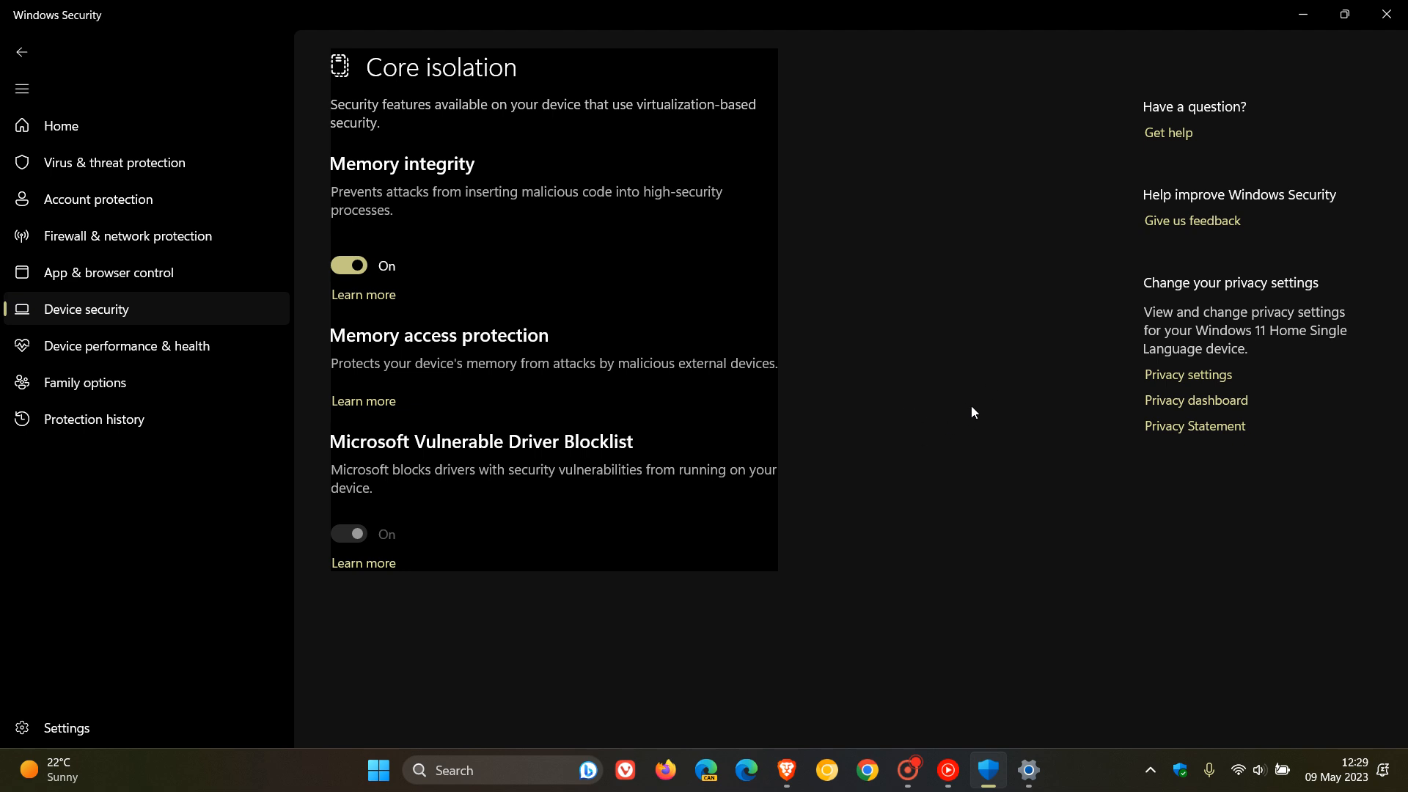
pyautogui.moveTo(990, 405)
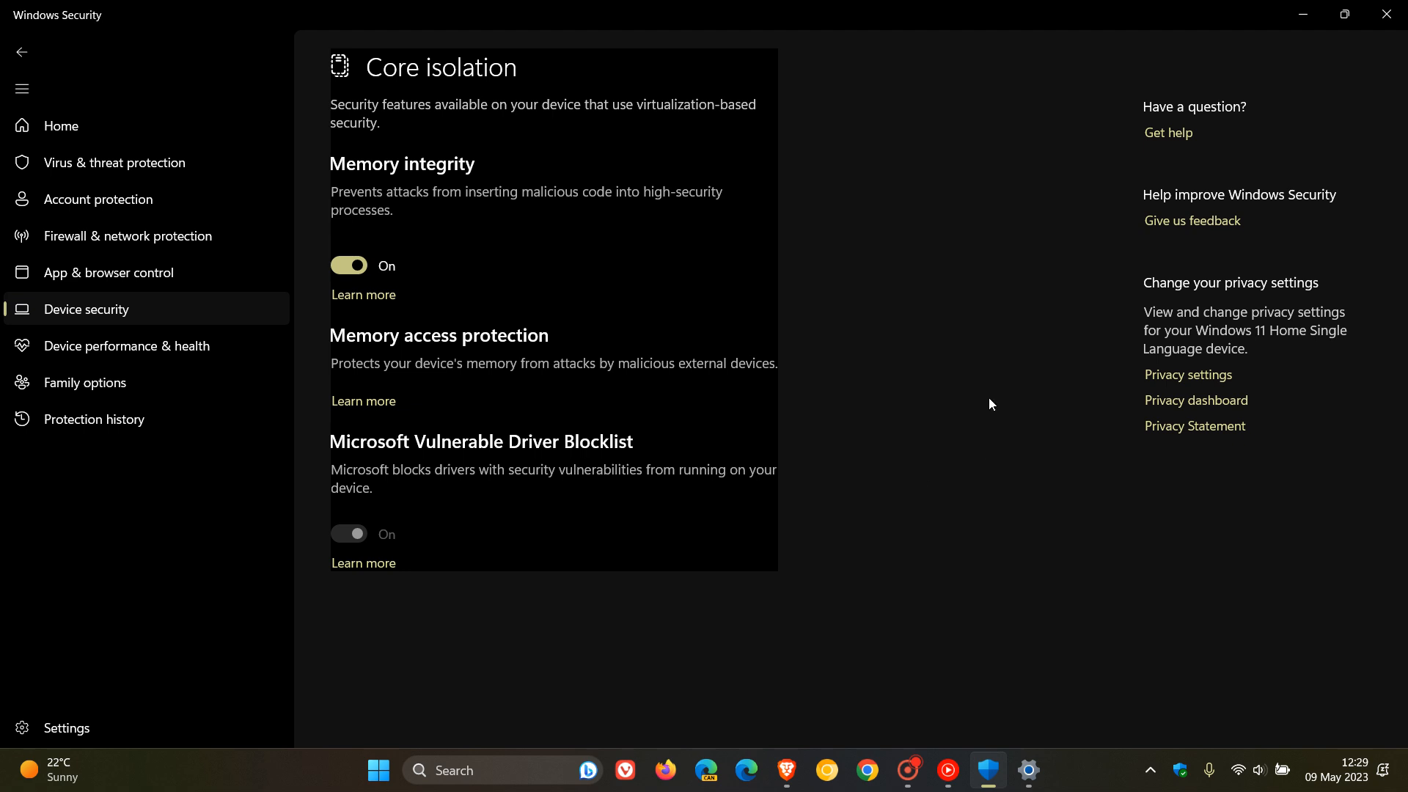
pyautogui.moveTo(942, 377)
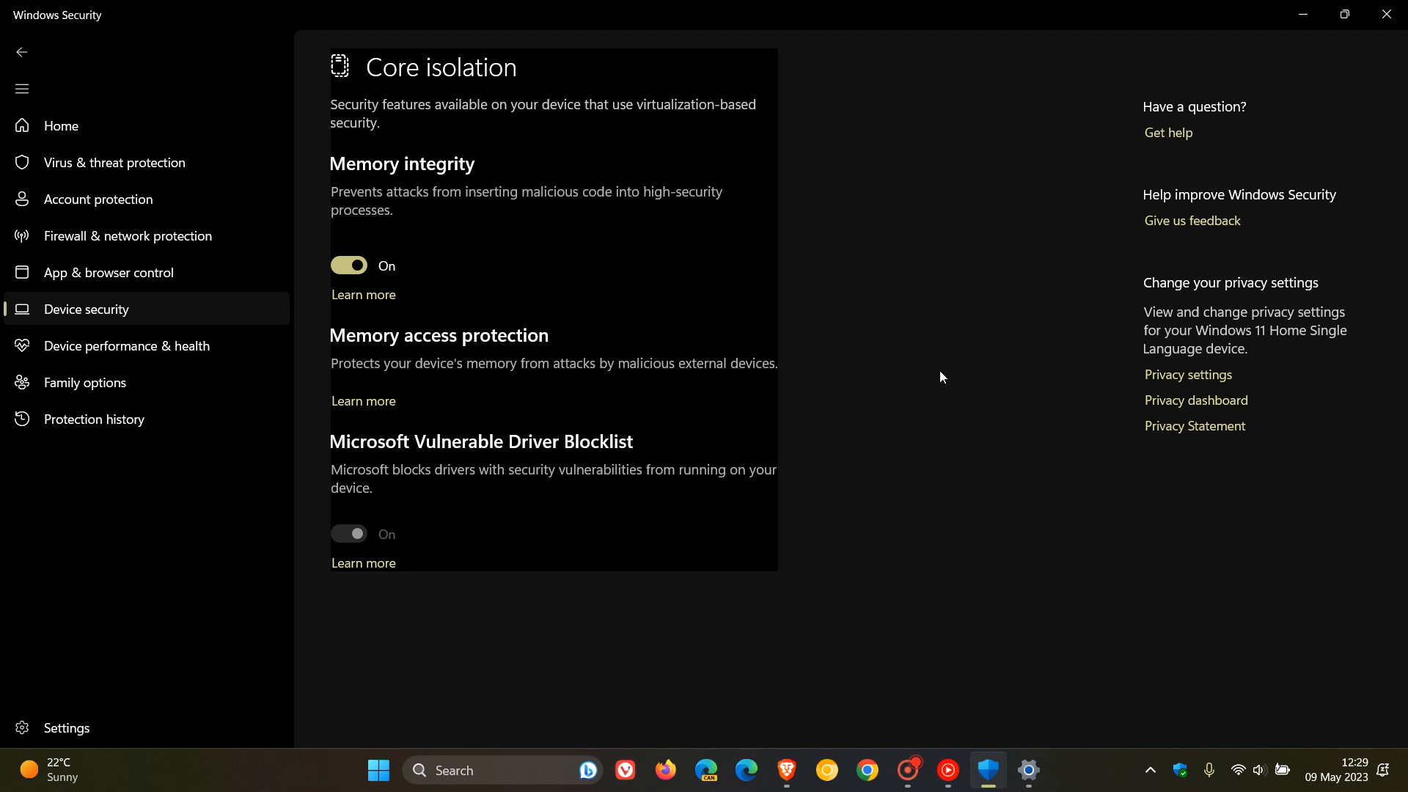
pyautogui.moveTo(987, 393)
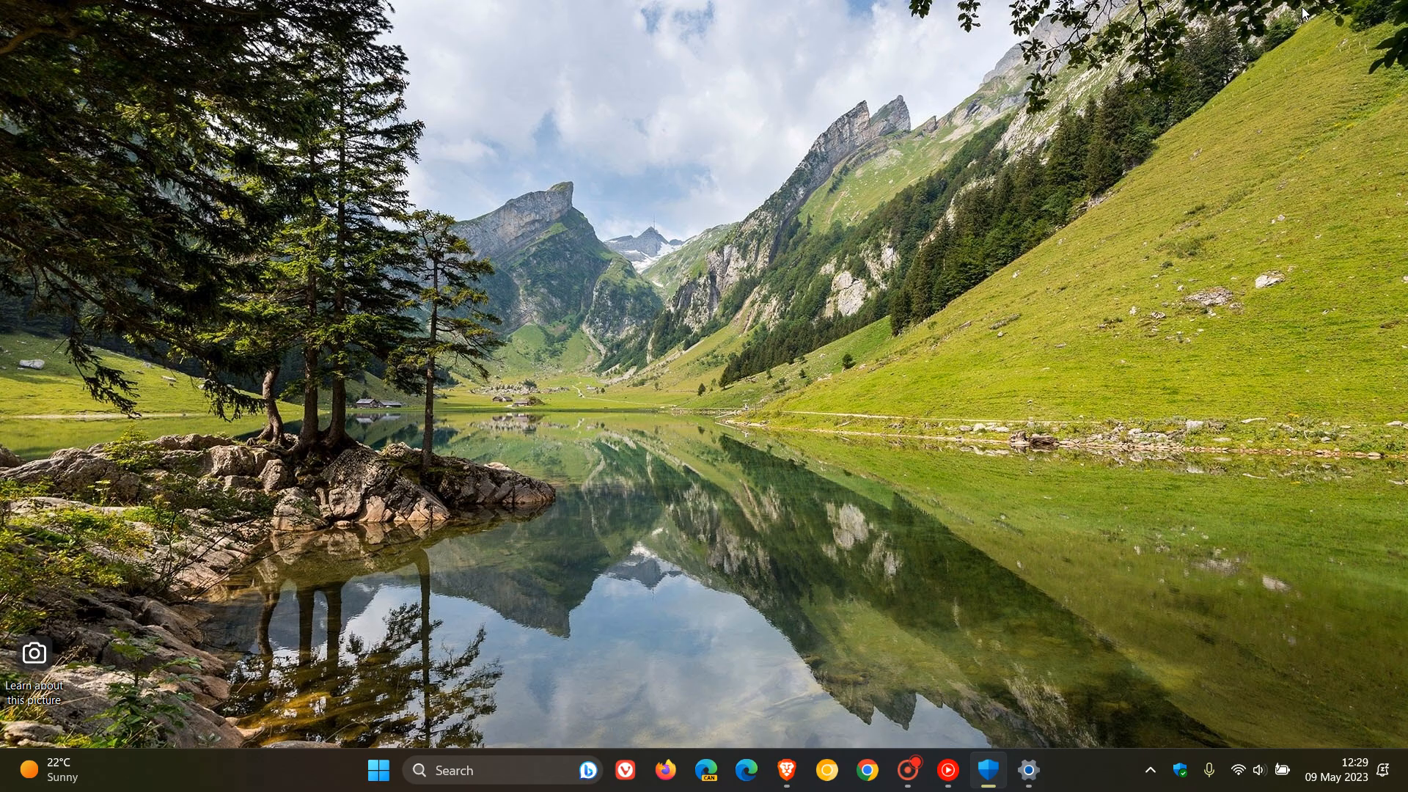
pyautogui.moveTo(949, 335)
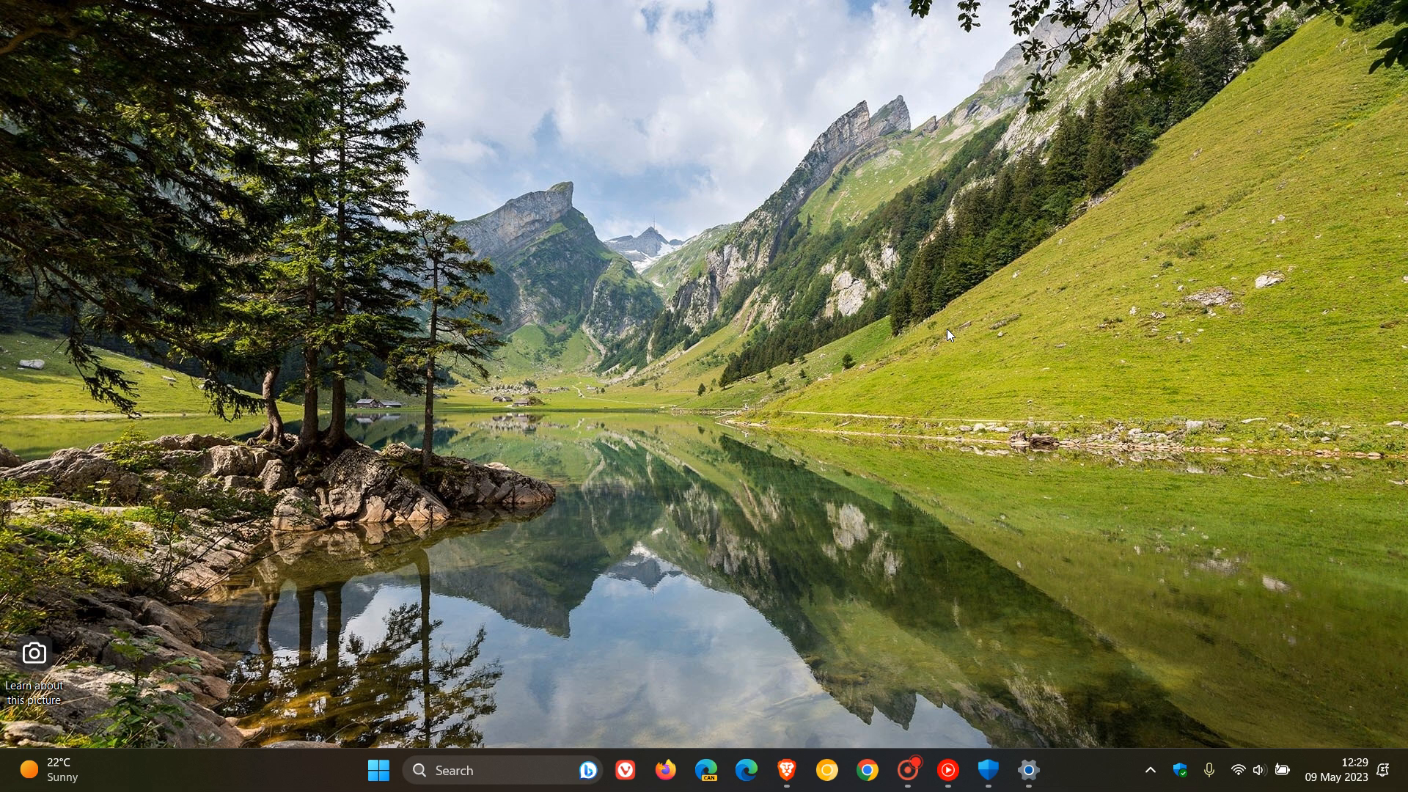
pyautogui.moveTo(811, 453)
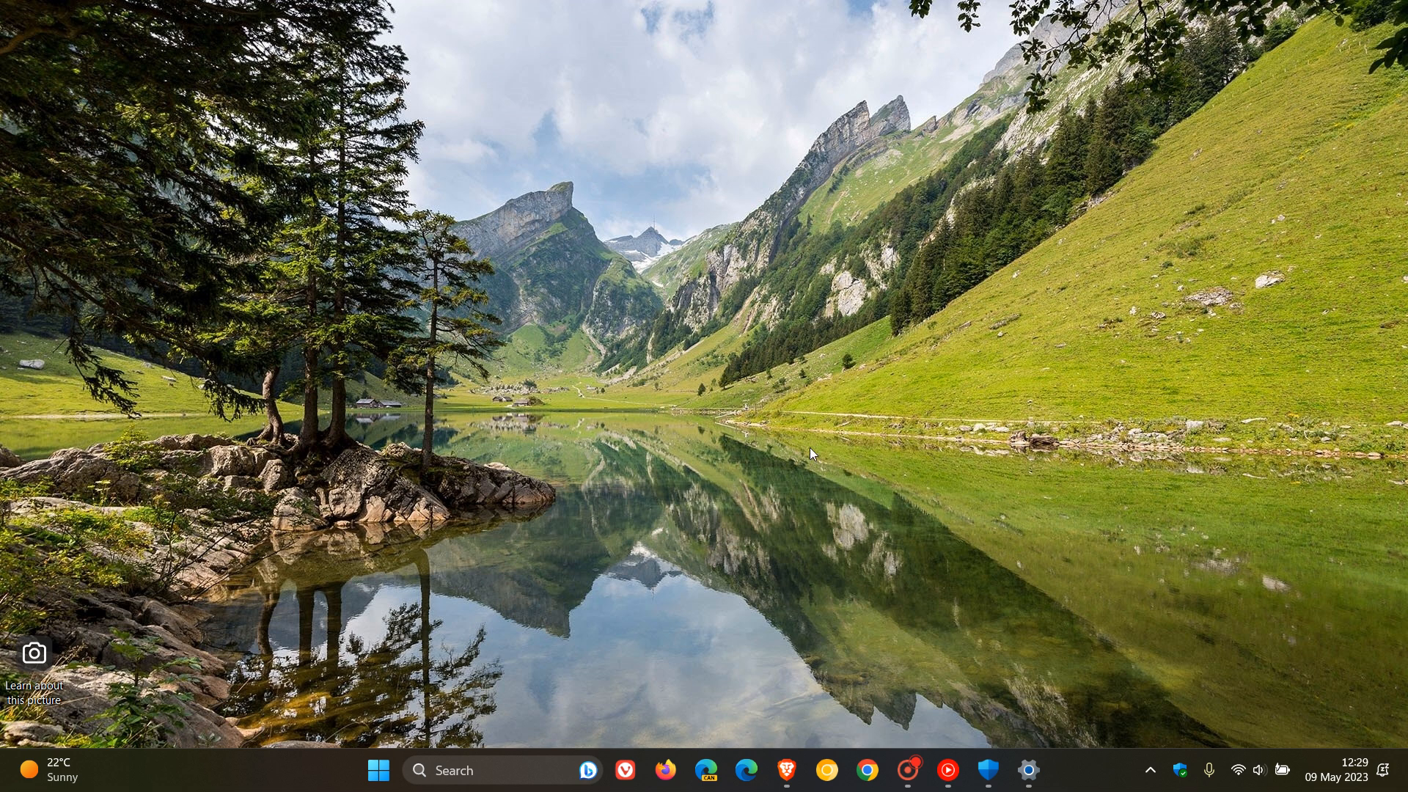
pyautogui.moveTo(909, 375)
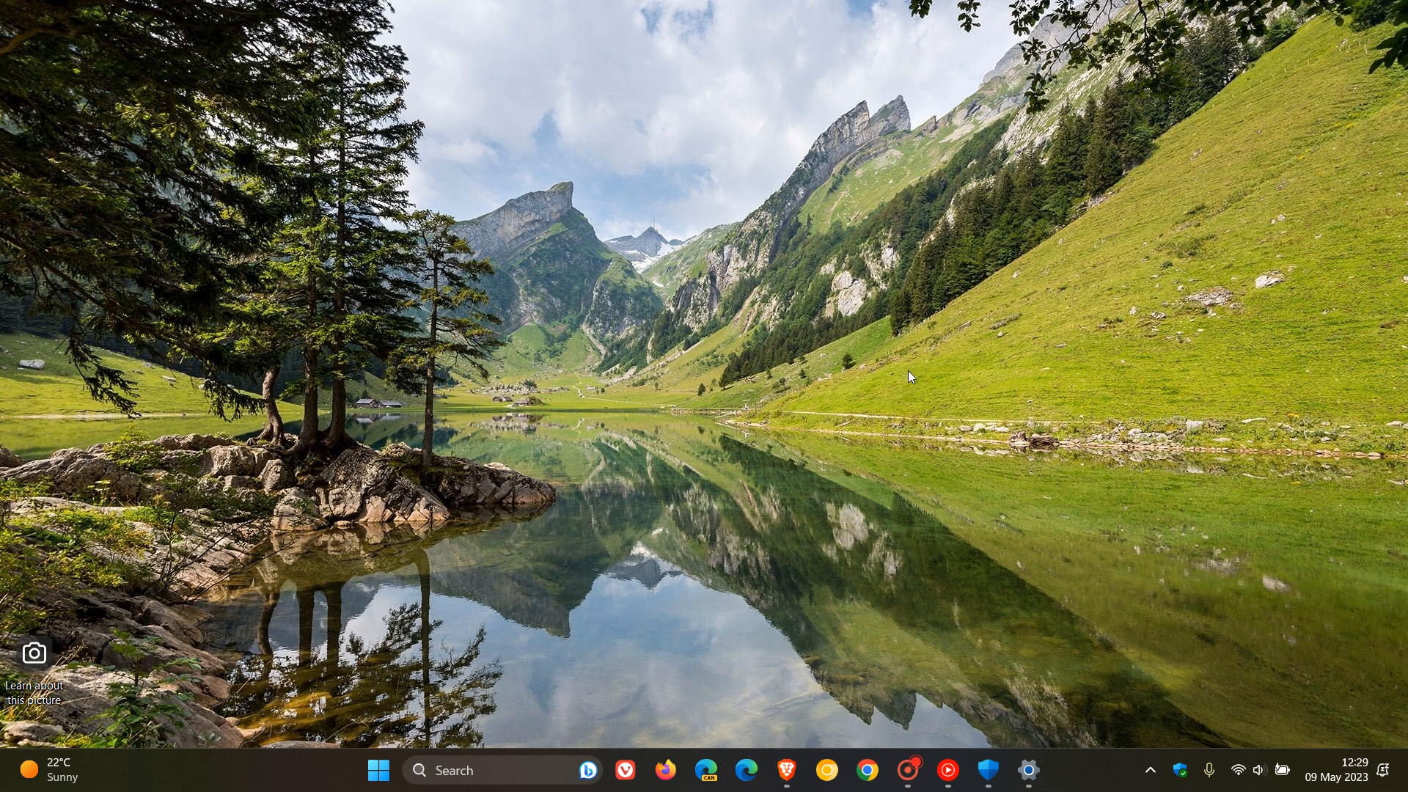